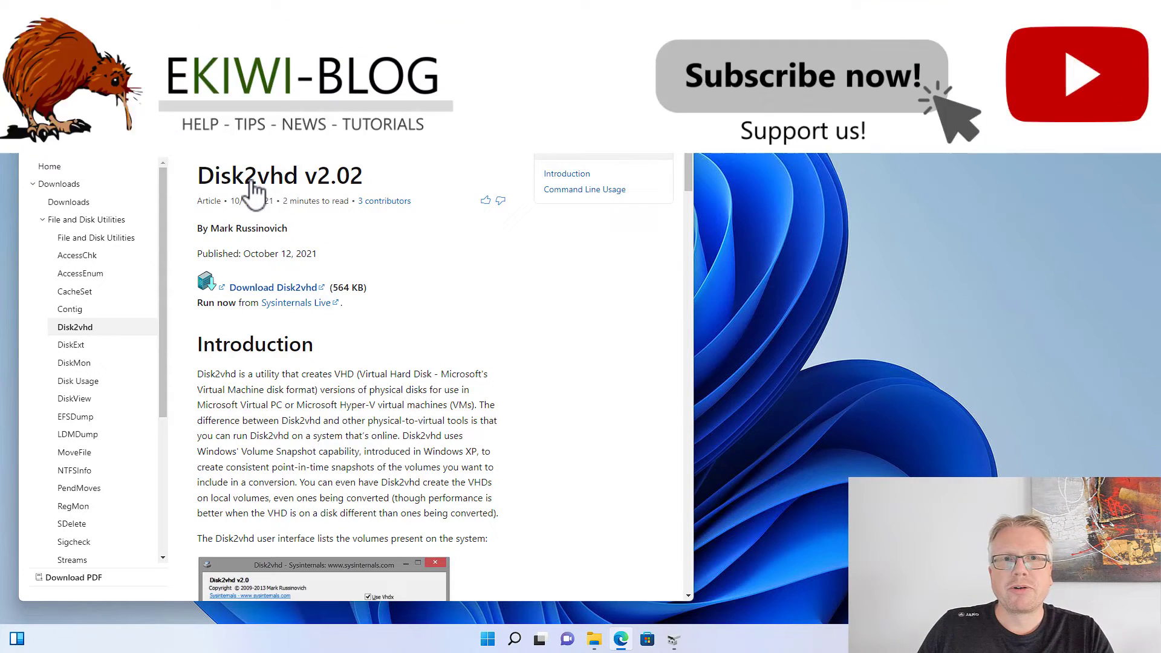
Read the Wikipedia VHD article, then download Disk2vhd from its Docs page
double_click(248, 175)
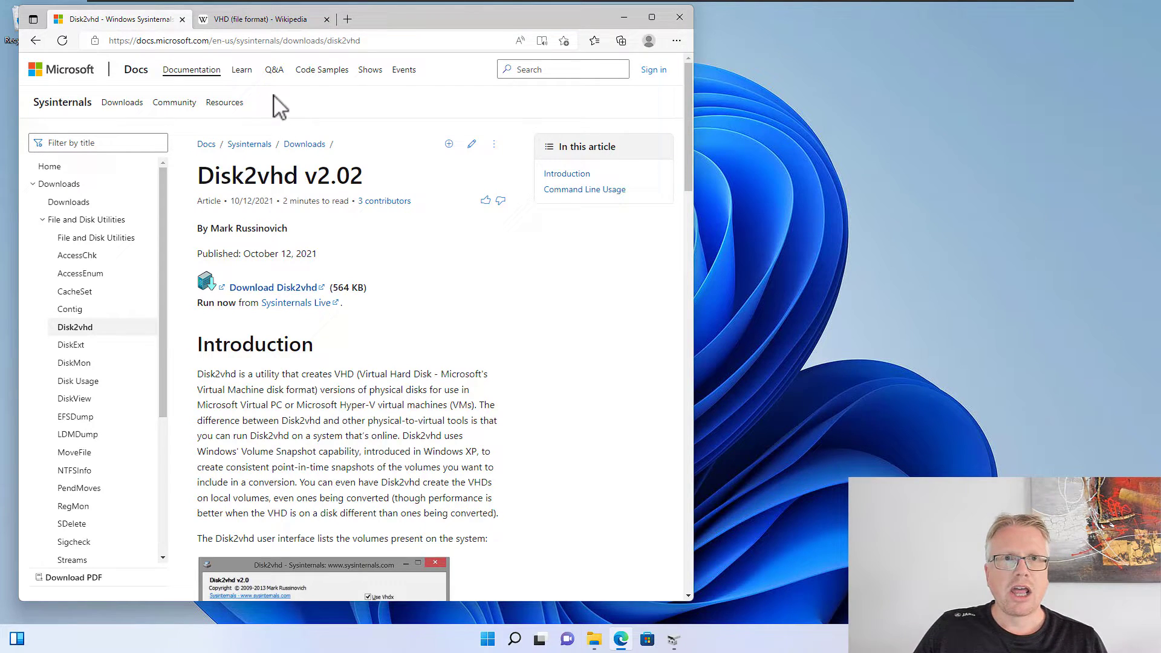
left_click(259, 19)
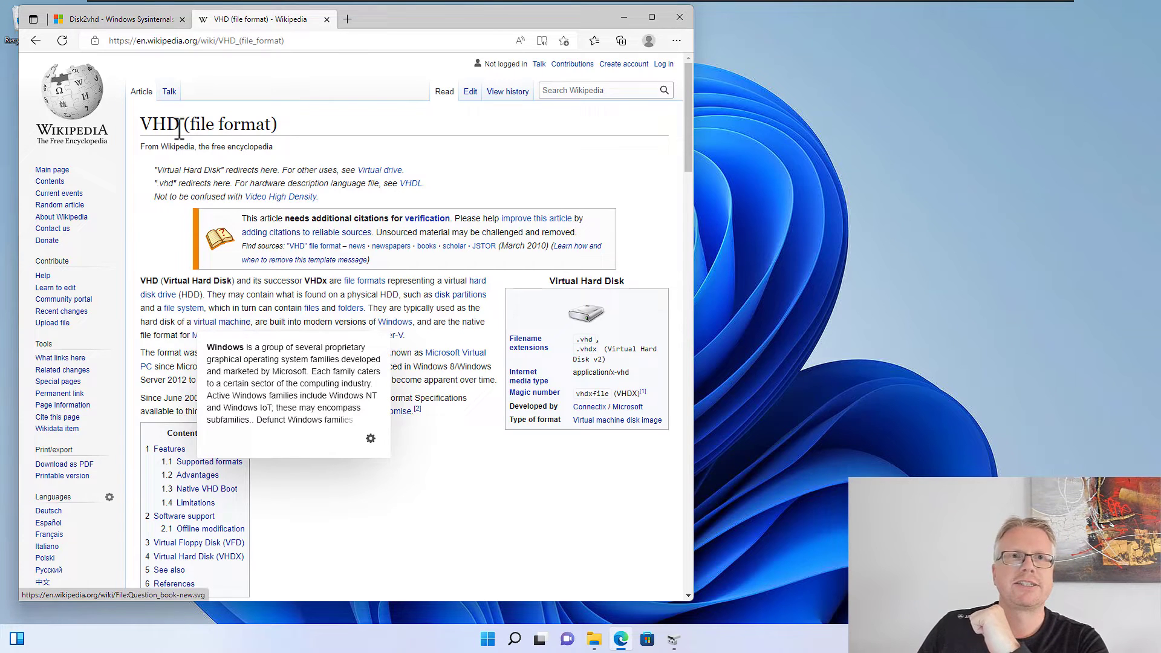
left_click(115, 19)
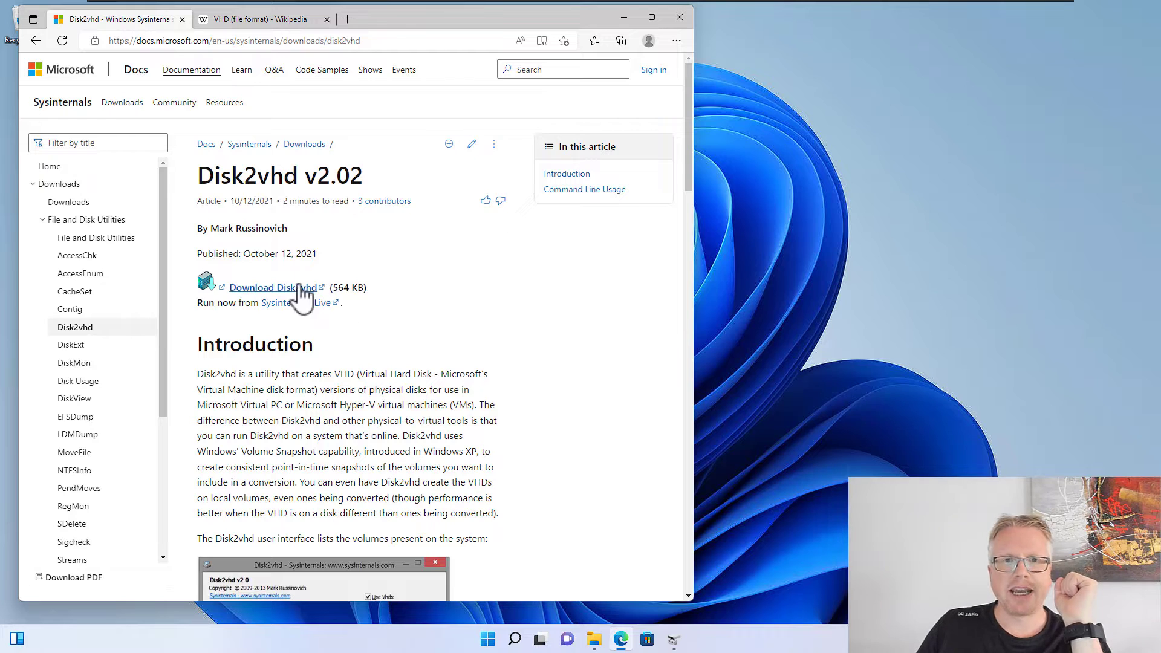
mouse_move(341, 288)
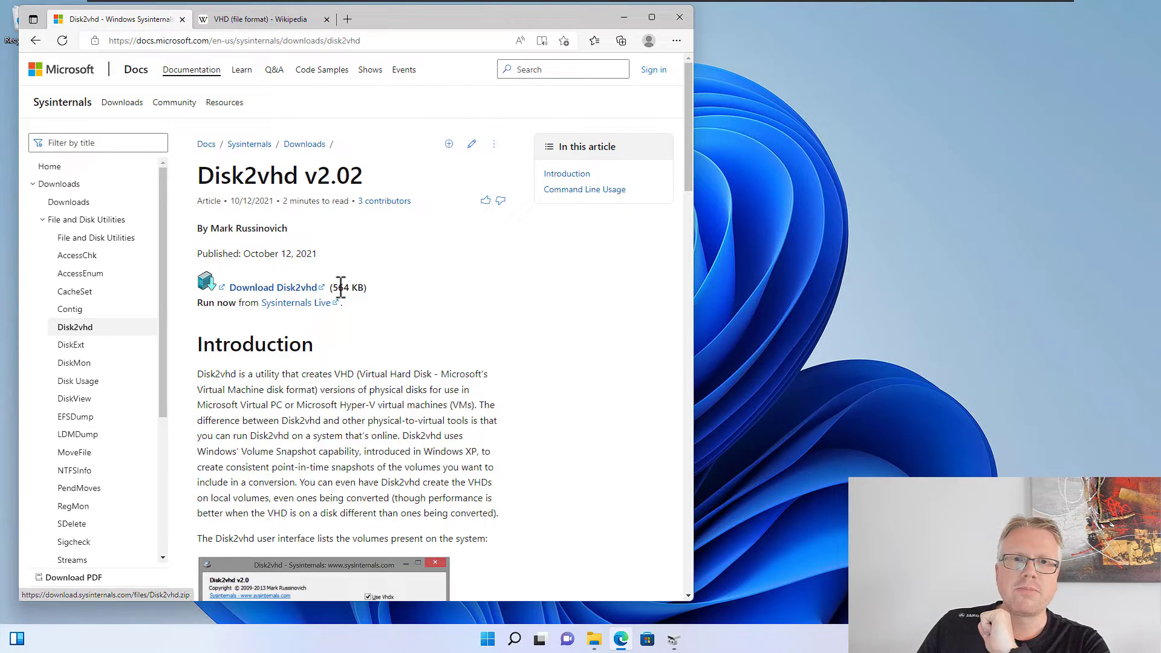
double_click(348, 287)
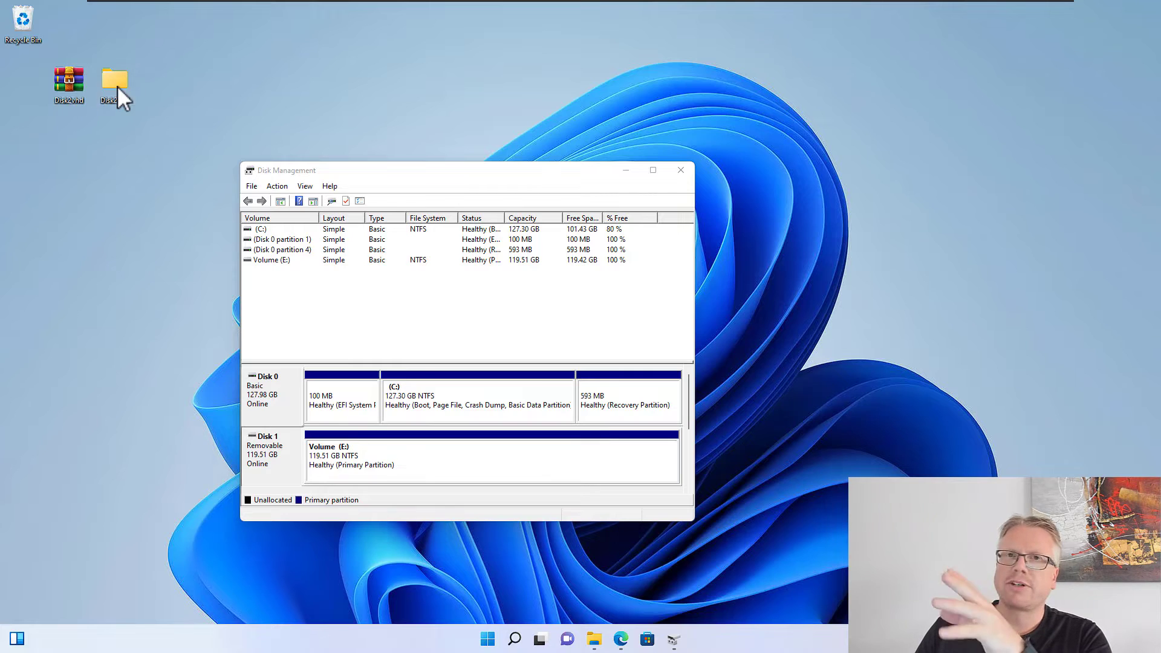
Open the Disk2vhd folder and inspect disk2vhd, disk2vhd64 and disk2vhd64a
double_click(114, 80)
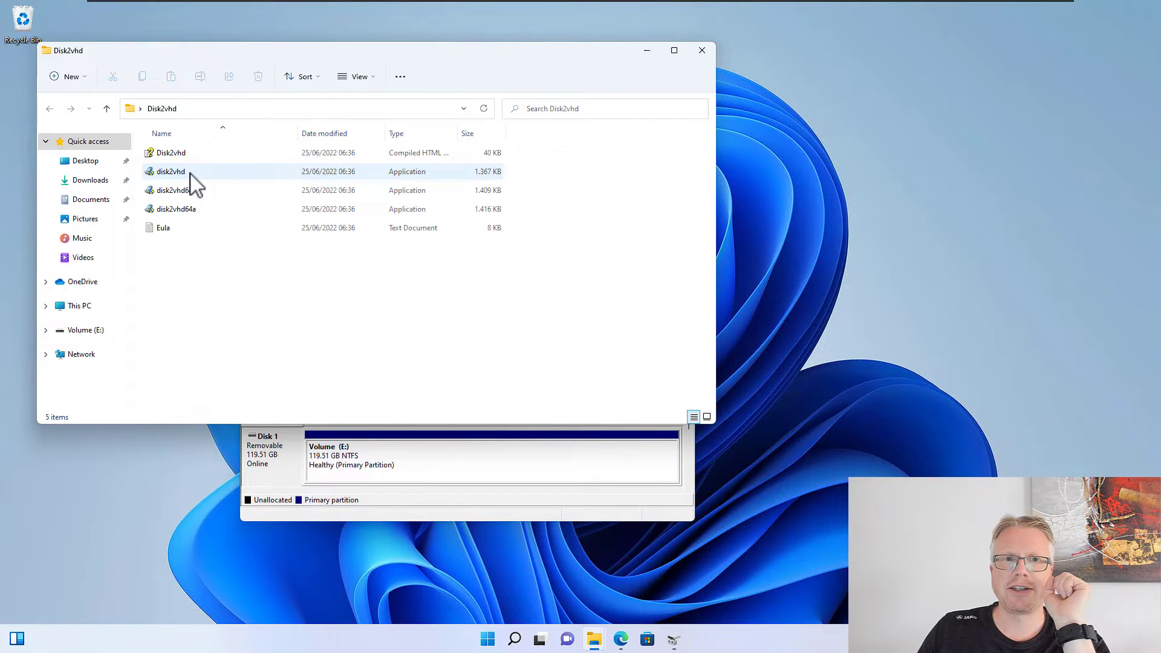
left_click(171, 171)
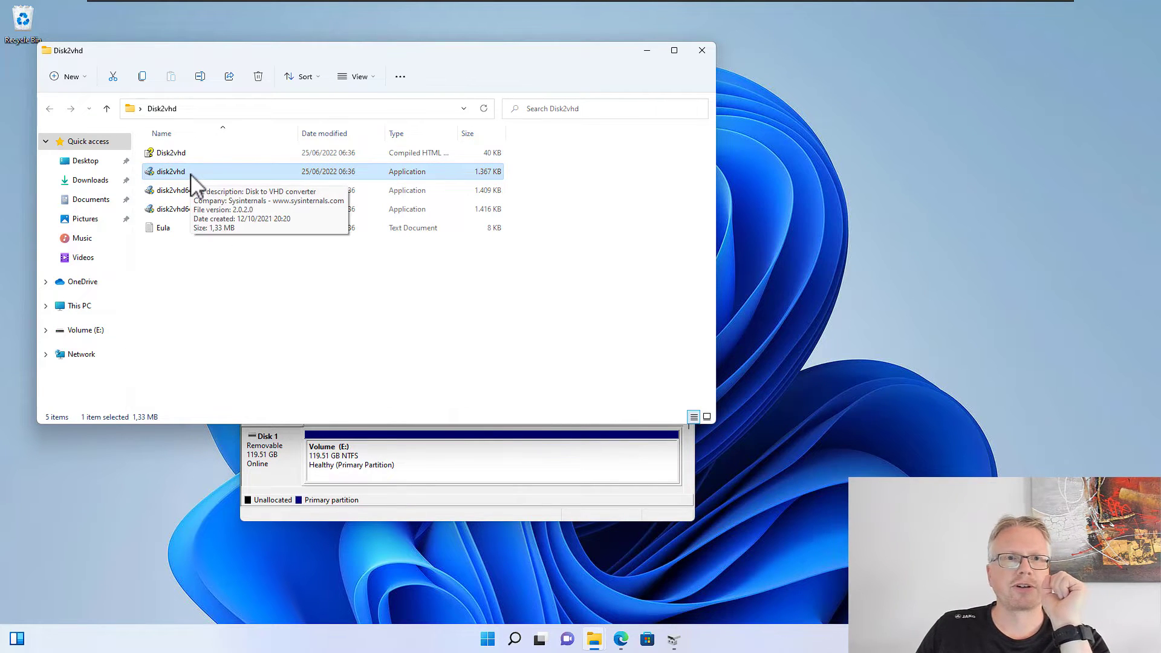
left_click(173, 189)
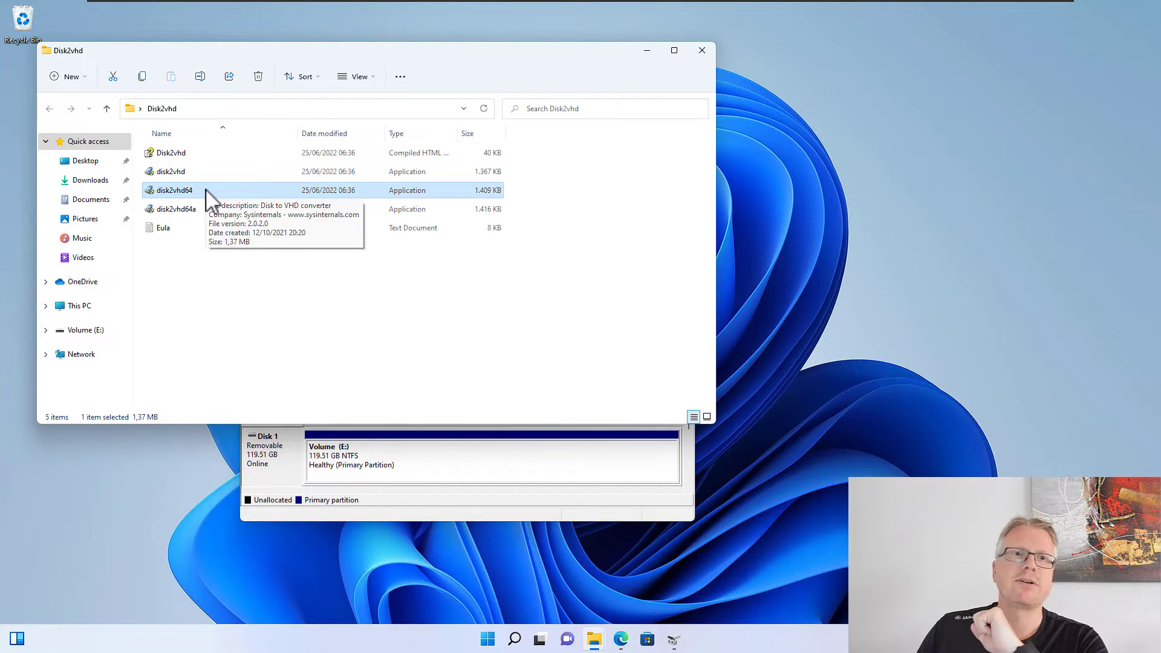
left_click(175, 209)
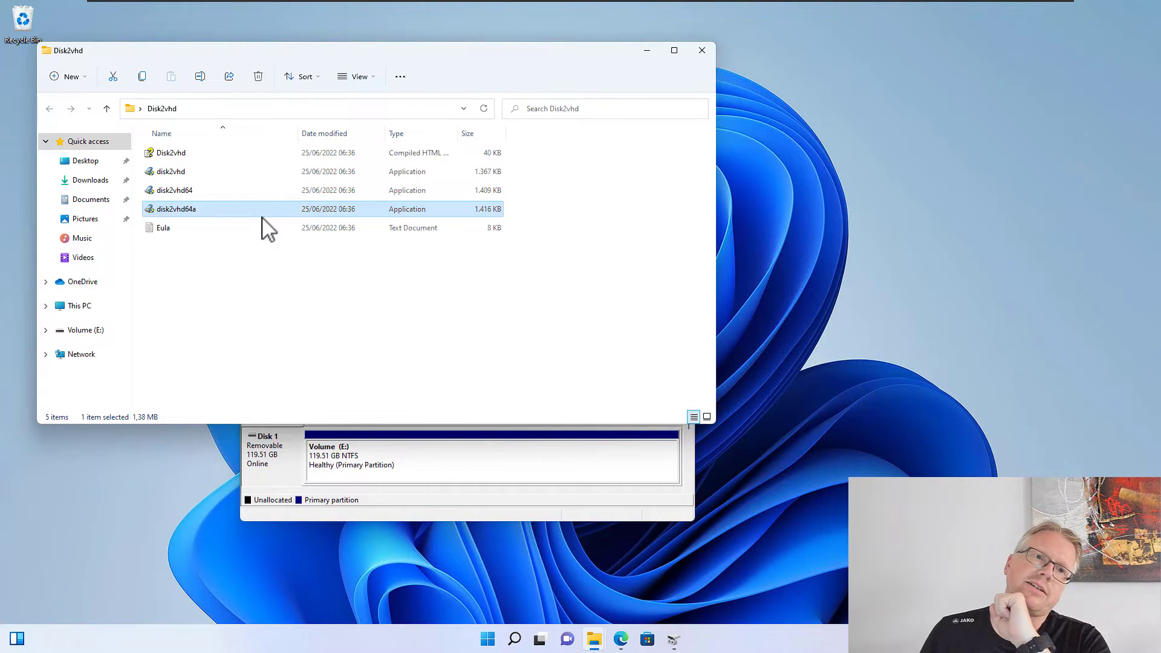
mouse_move(263, 222)
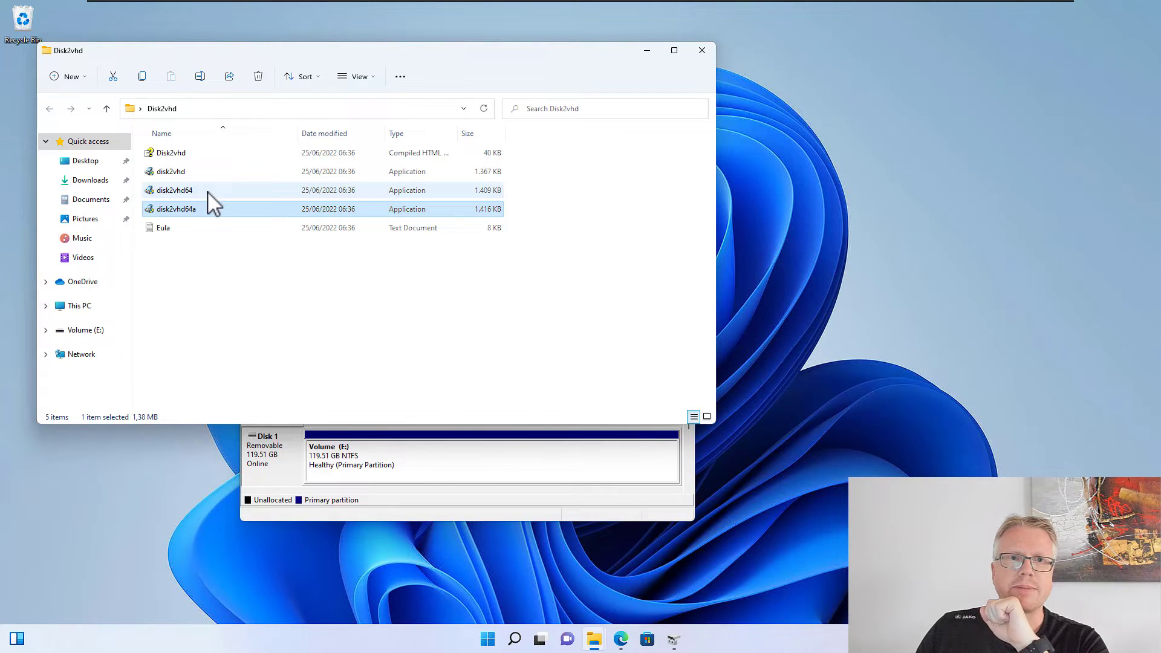
Run disk2vhd64.exe and approve the User Account Control prompt
double_click(175, 209)
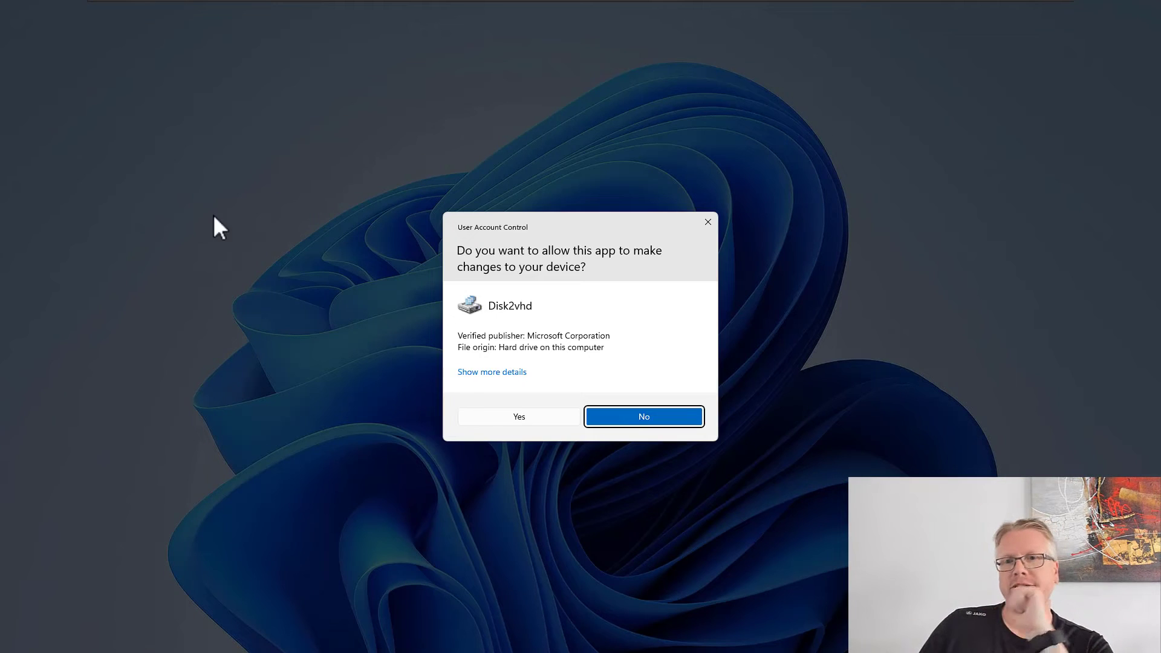
left_click(518, 416)
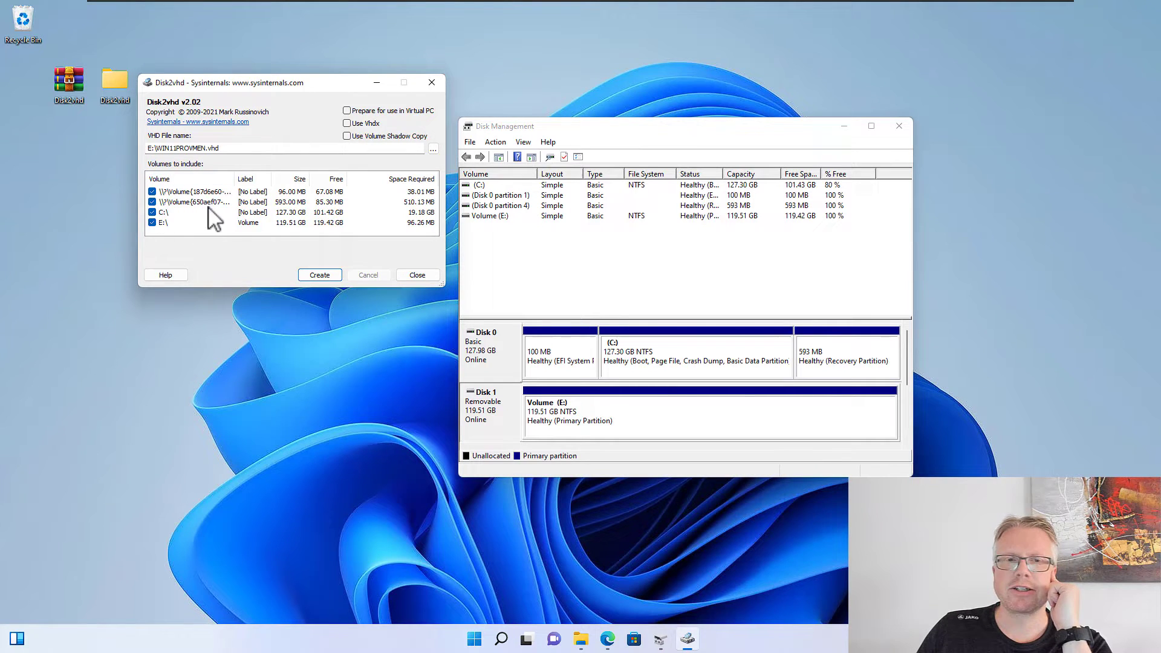
mouse_move(218, 255)
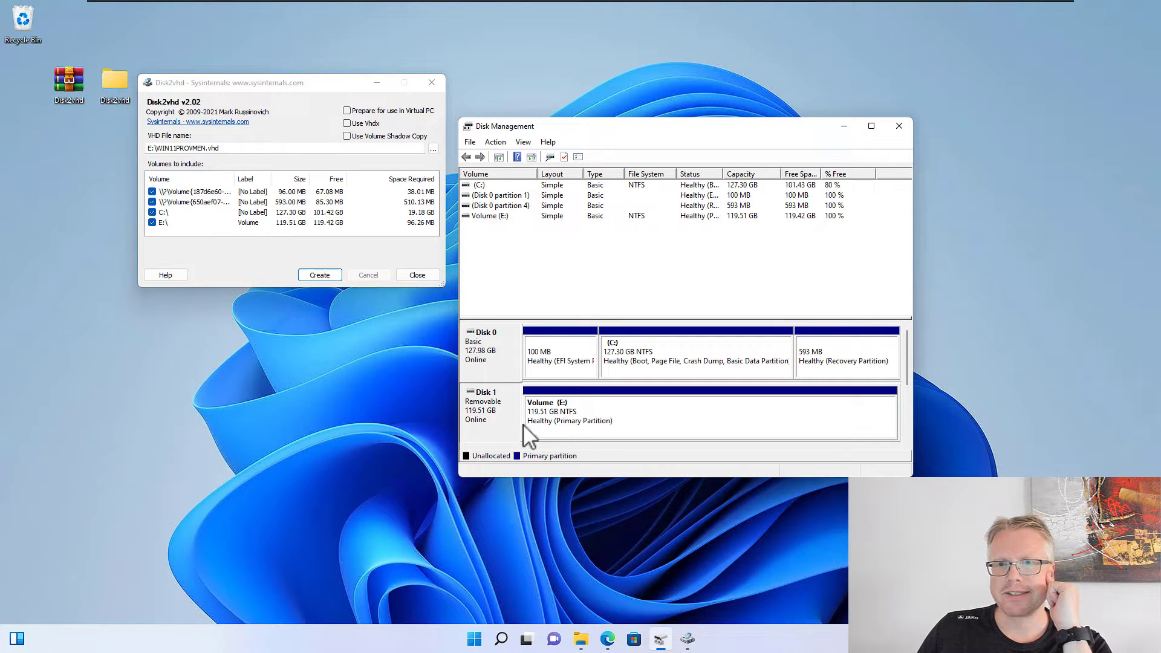
mouse_move(502, 368)
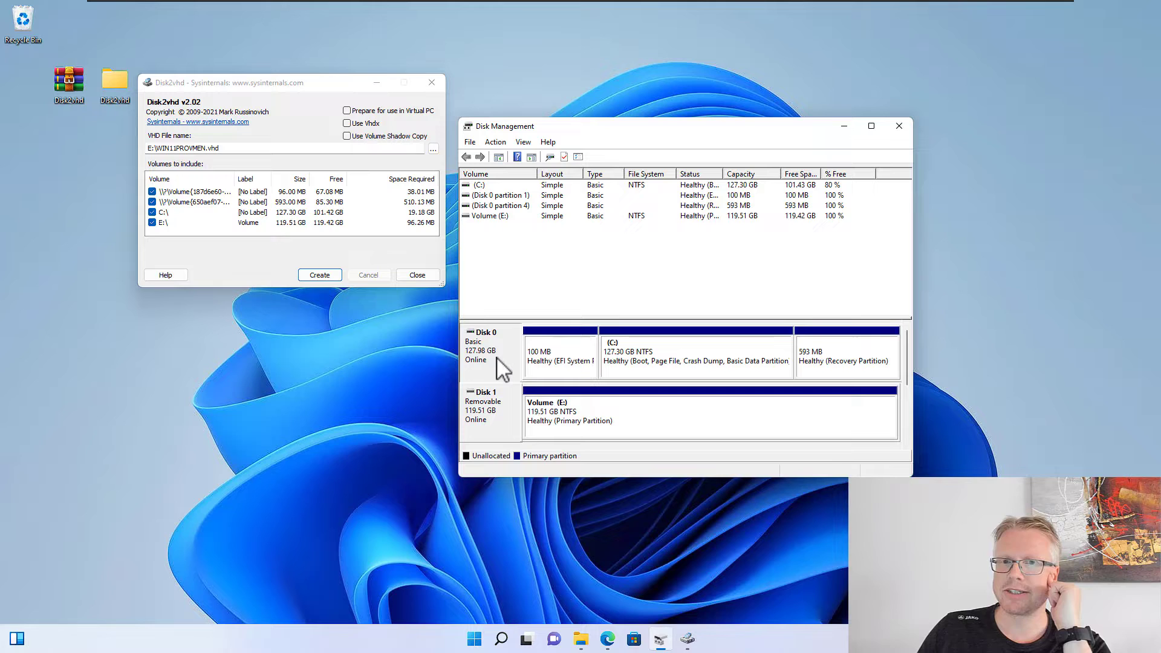
mouse_move(557, 374)
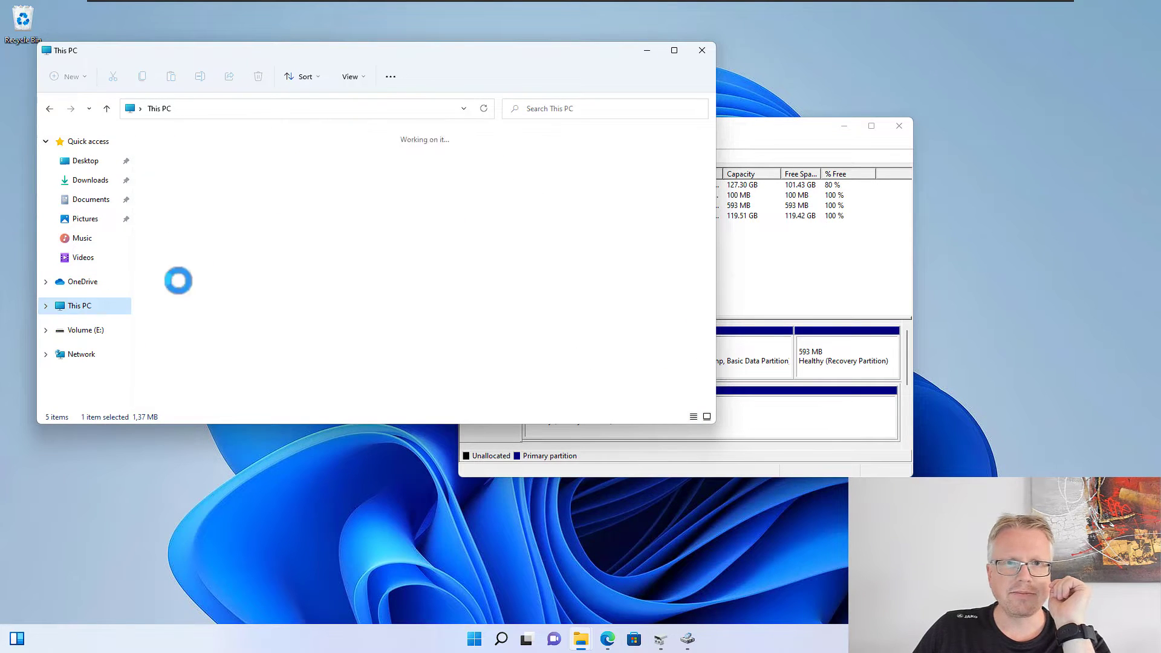
left_click(524, 245)
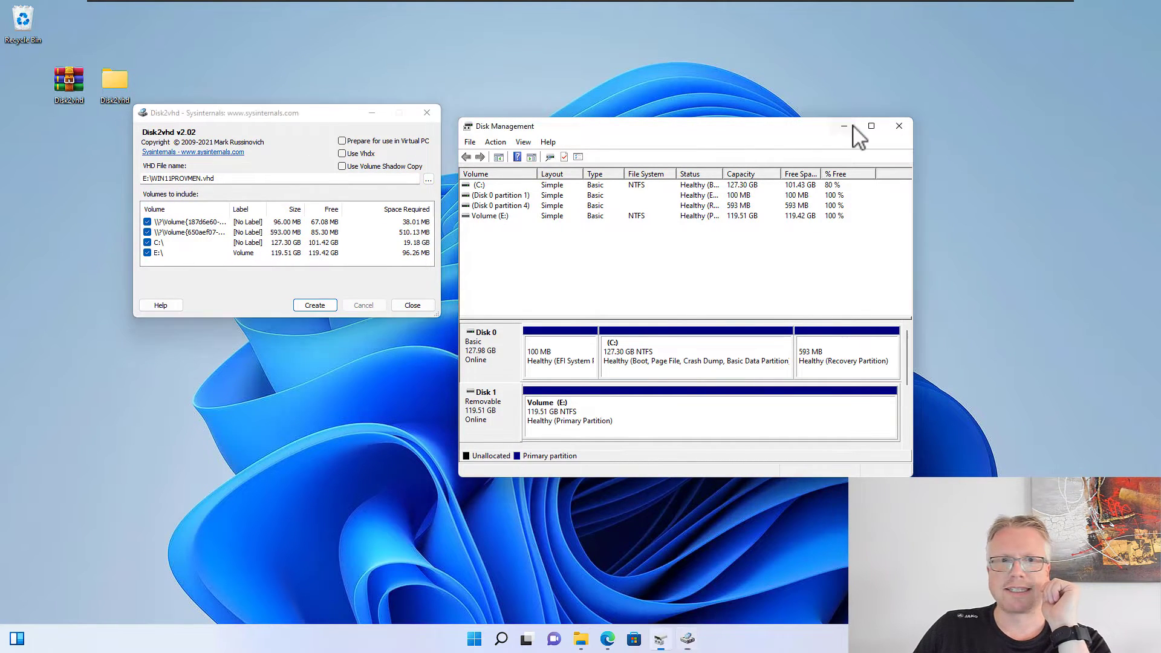
Minimize Disk Management, untick the E: volume, and browse for the VHD location
left_click(900, 126)
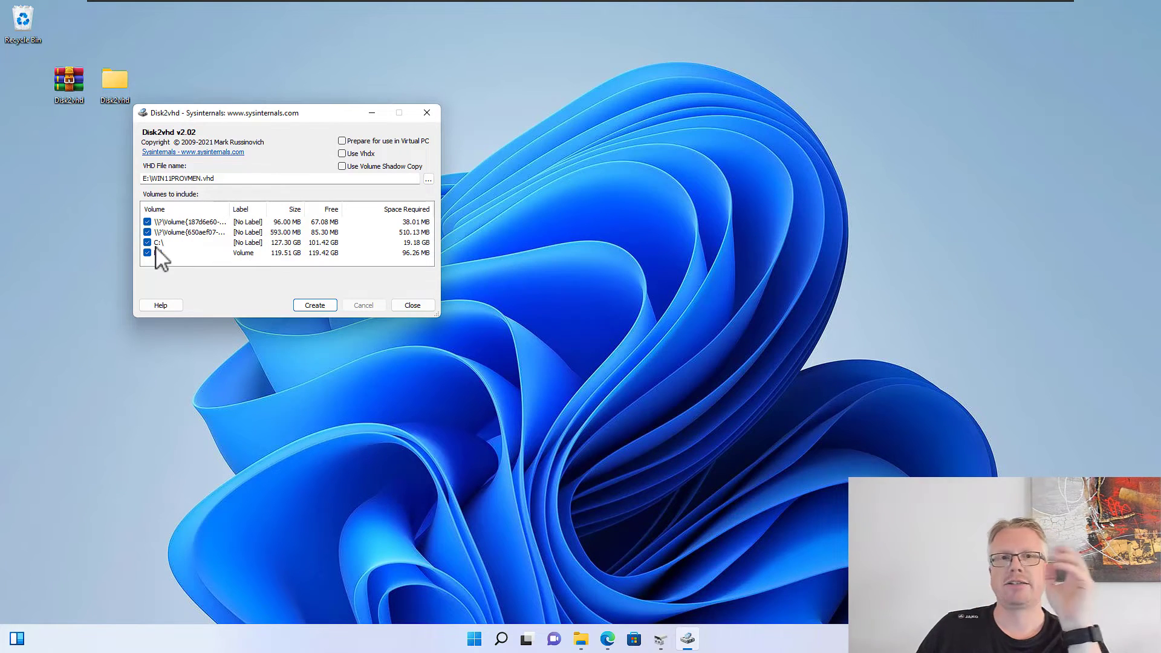
left_click(147, 253)
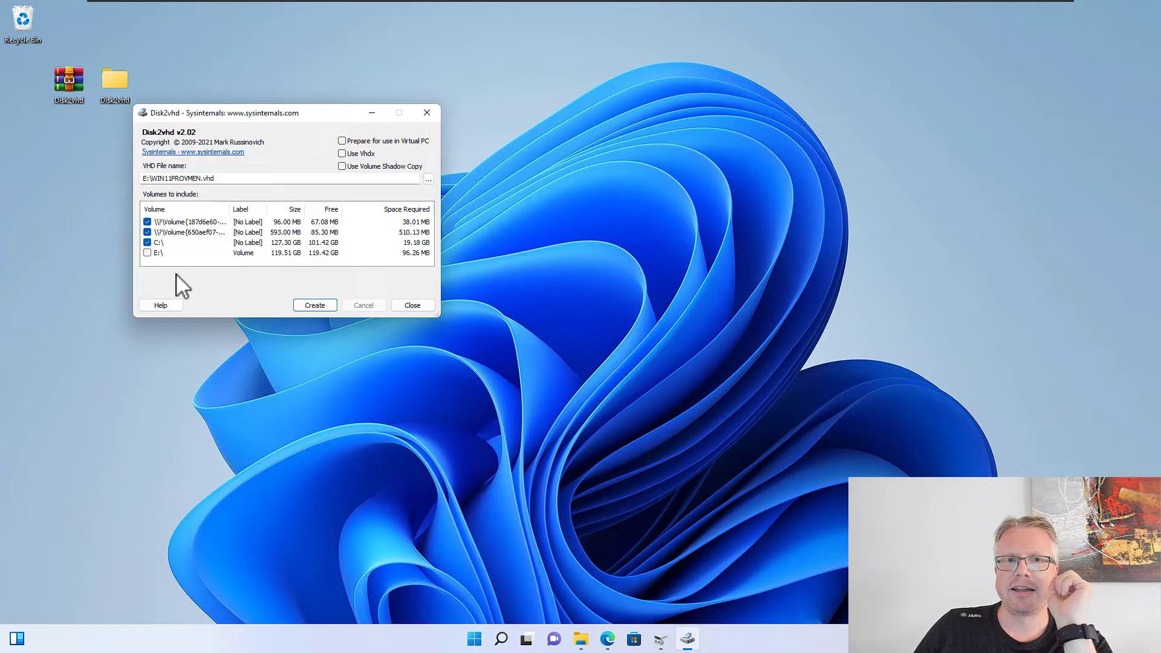
left_click(222, 253)
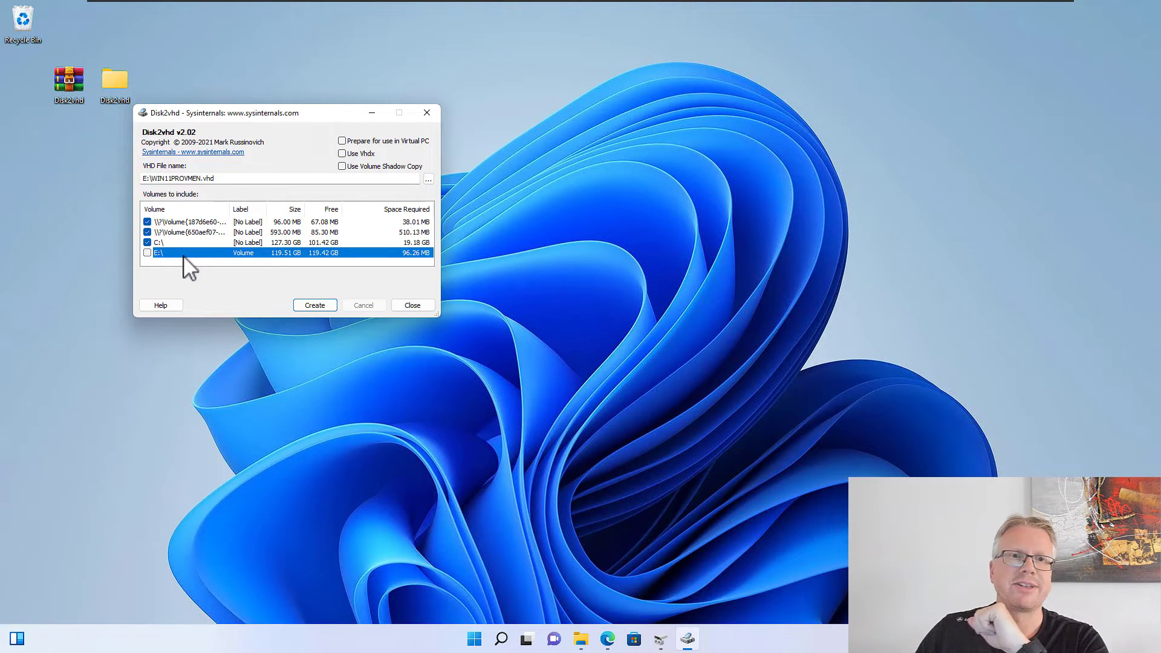
left_click(159, 242)
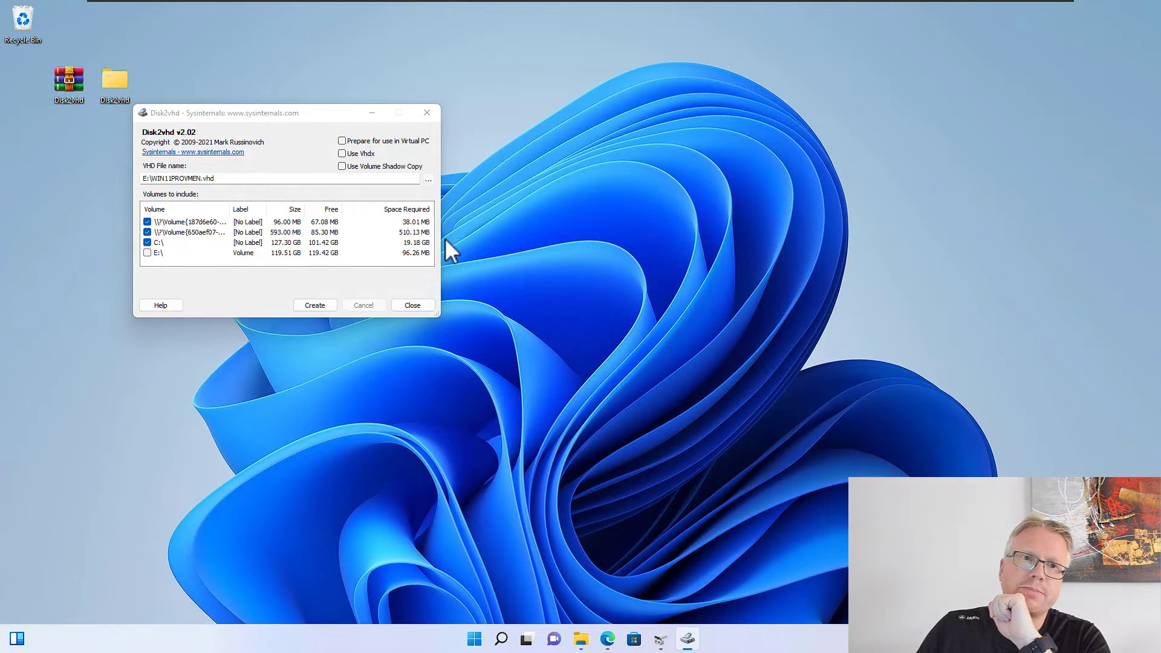
left_click(428, 180)
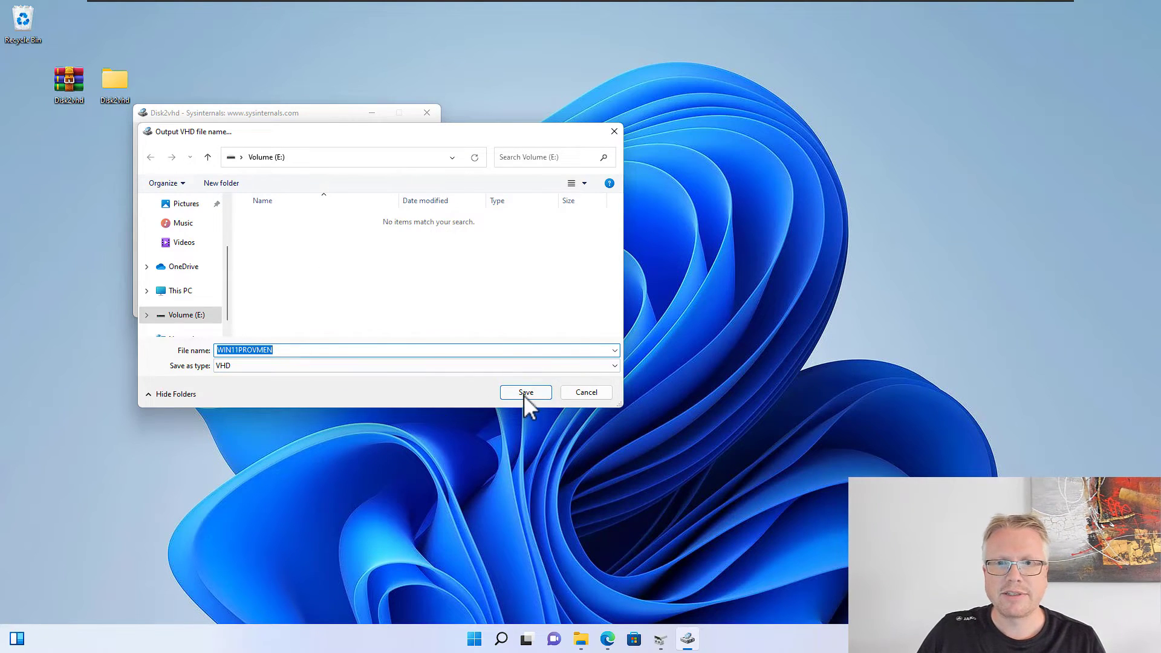
Save the image as E:\WIN11PROVMEN.vhd in plain VHD format and start the conversion
left_click(525, 392)
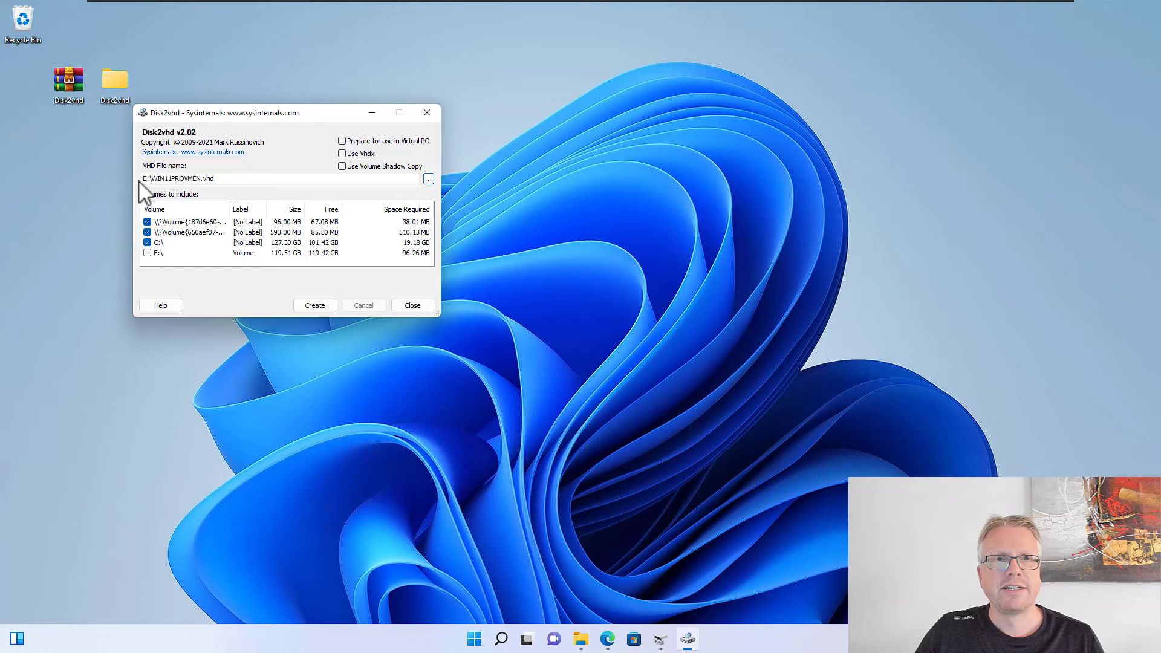
triple_click(281, 178)
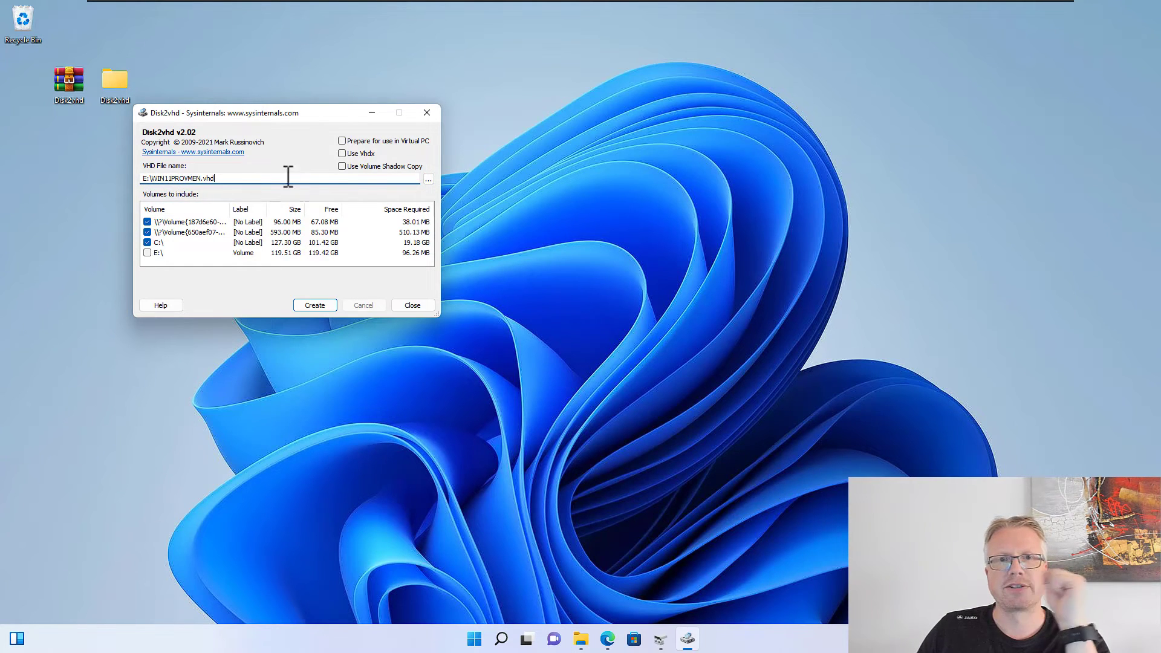
left_click(341, 140)
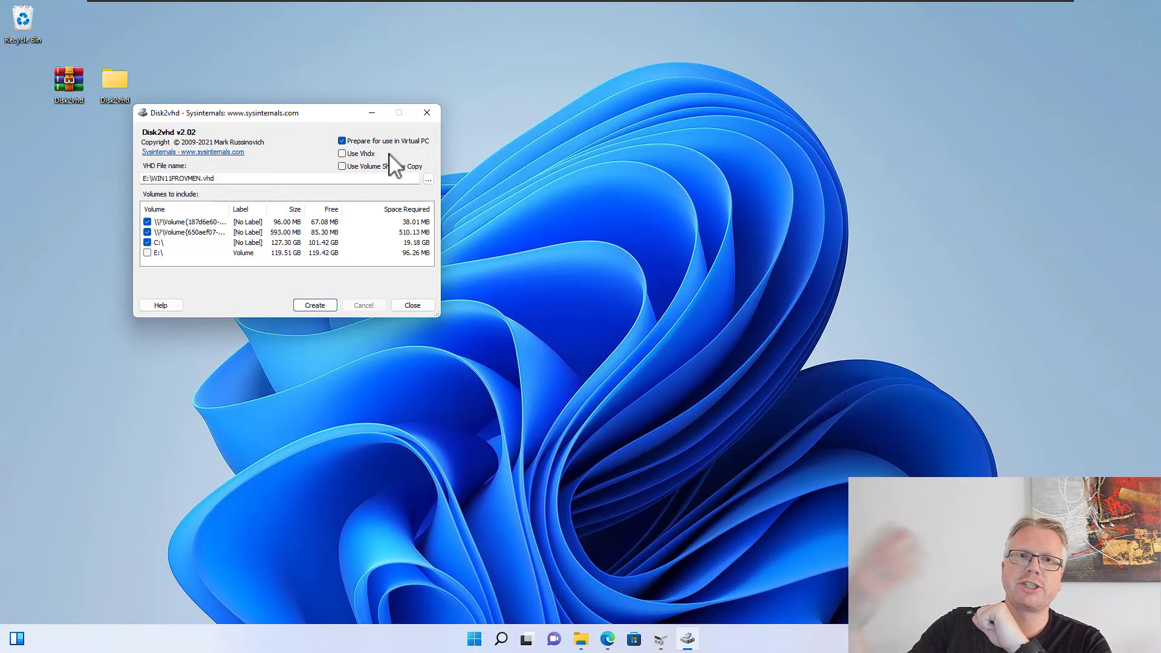
mouse_move(373, 165)
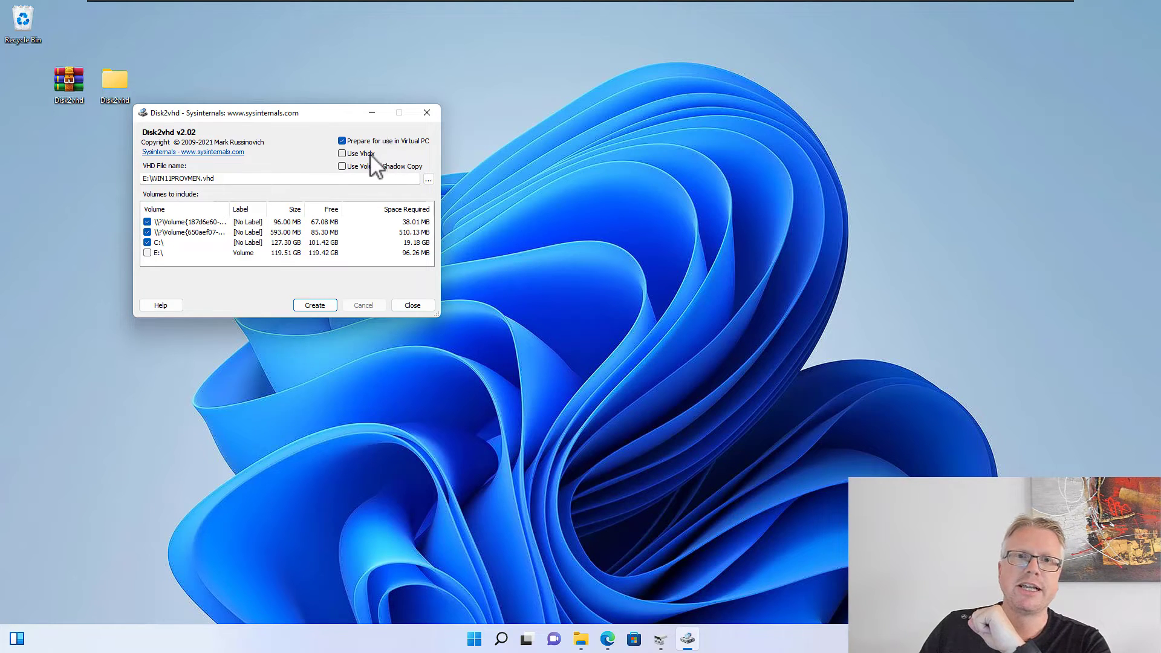
left_click(342, 153)
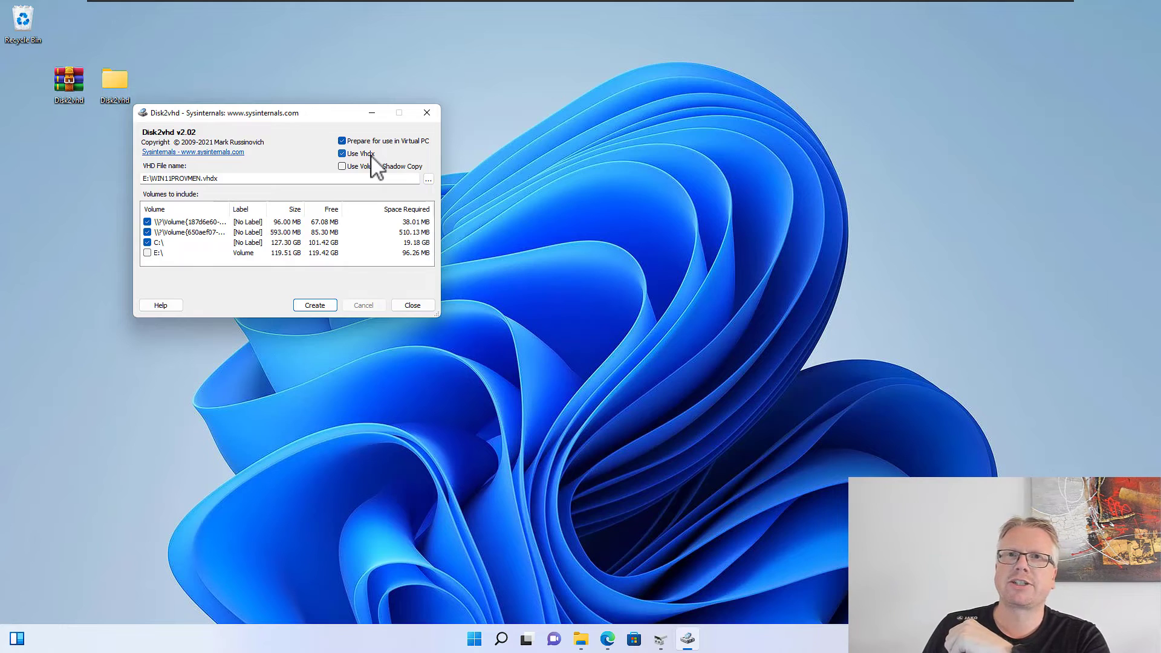
left_click(341, 153)
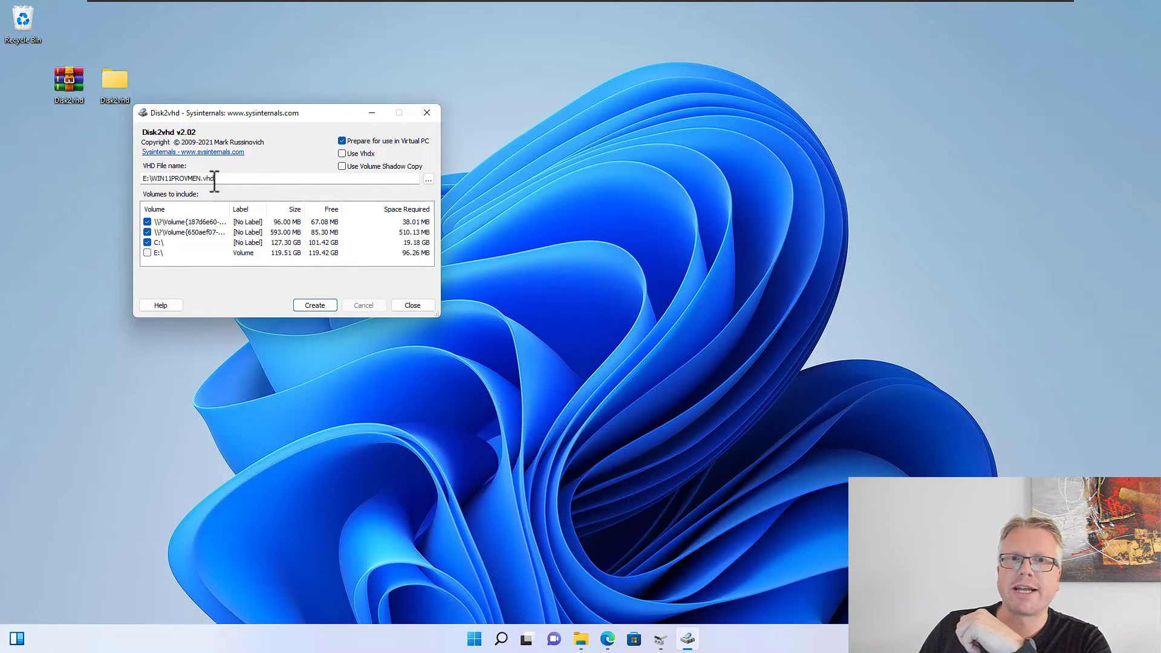
mouse_move(288, 198)
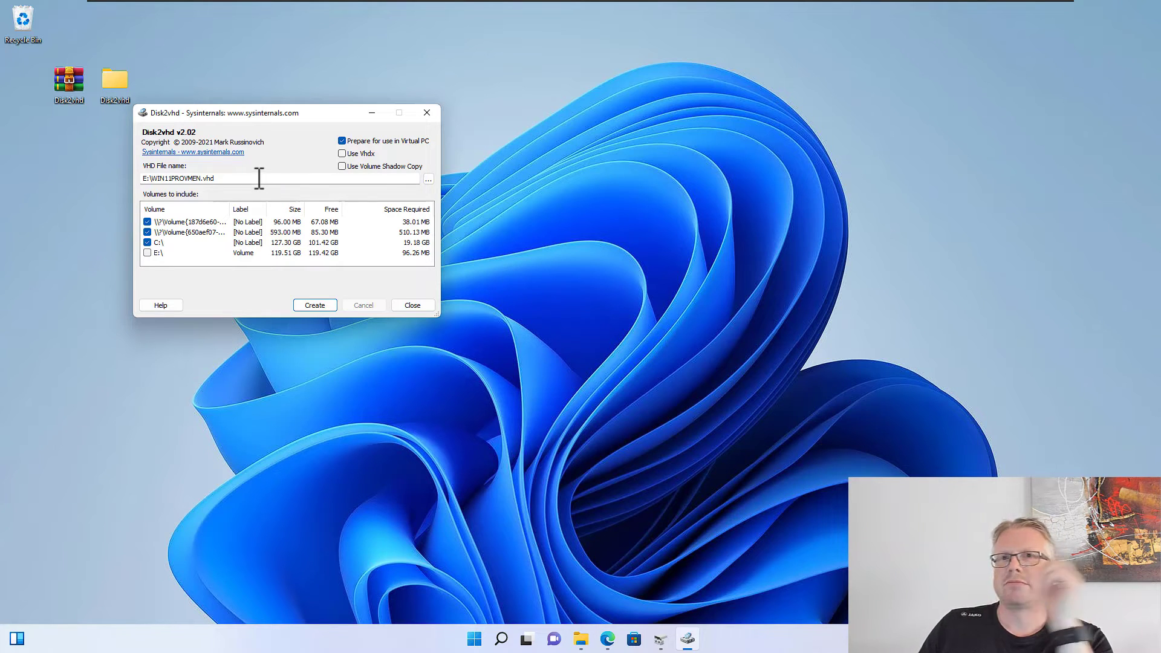
mouse_move(374, 164)
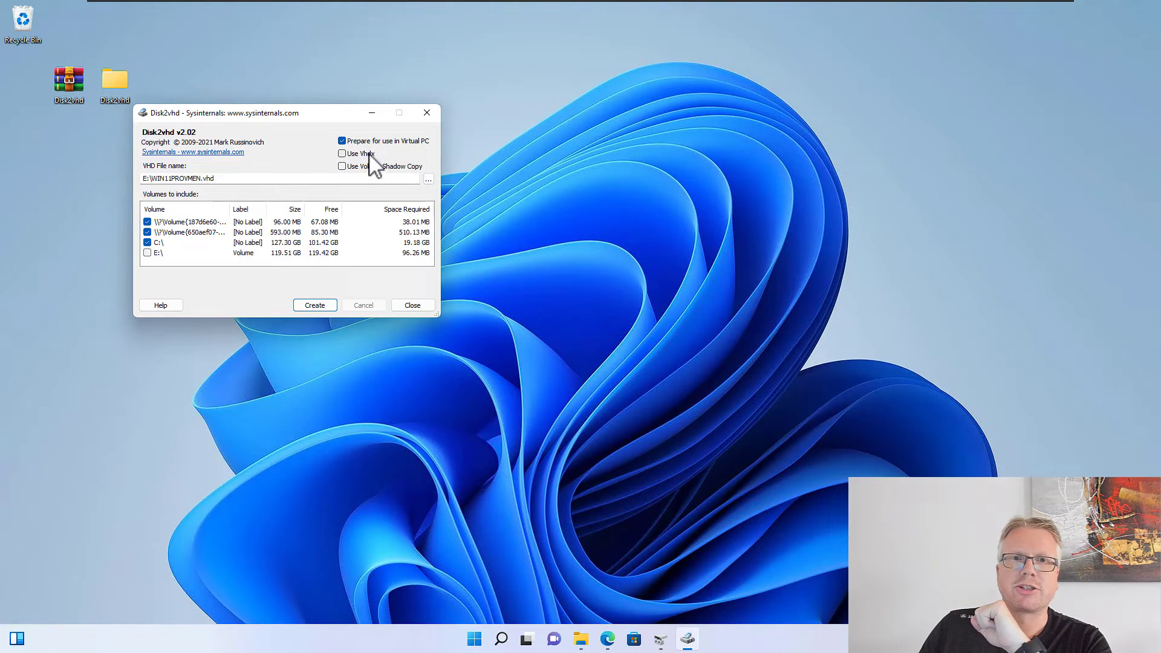
mouse_move(392, 170)
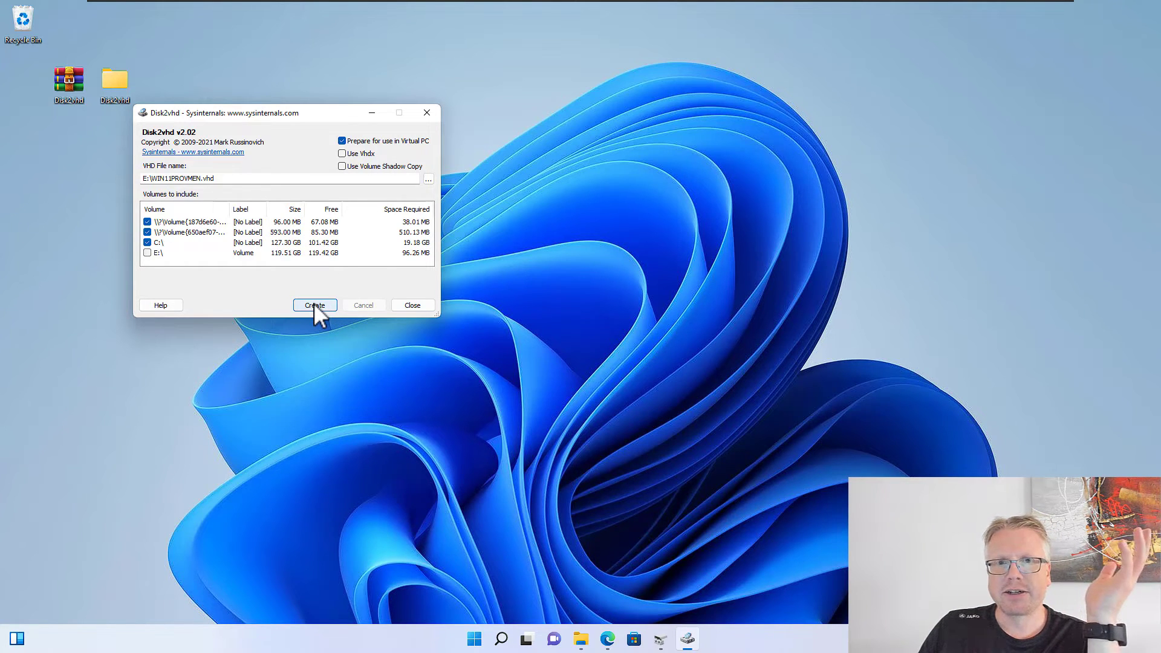
left_click(313, 304)
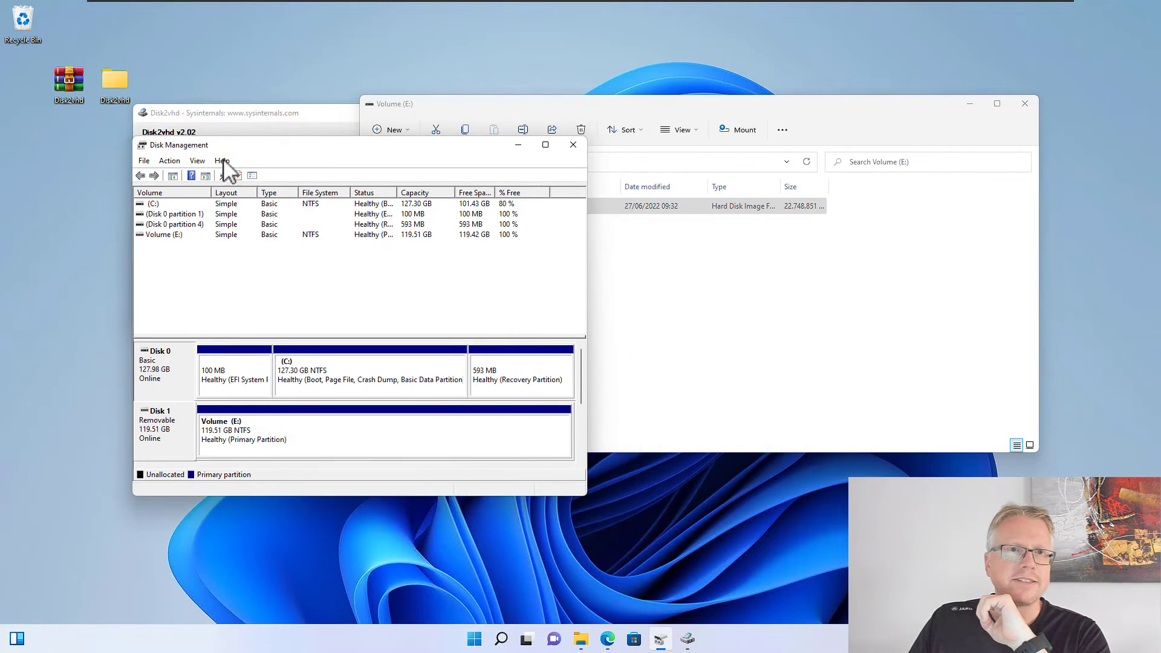
Attach E:\WIN11PROVMEN.vhd through Action > Attach VHD in Disk Management
left_click(133, 92)
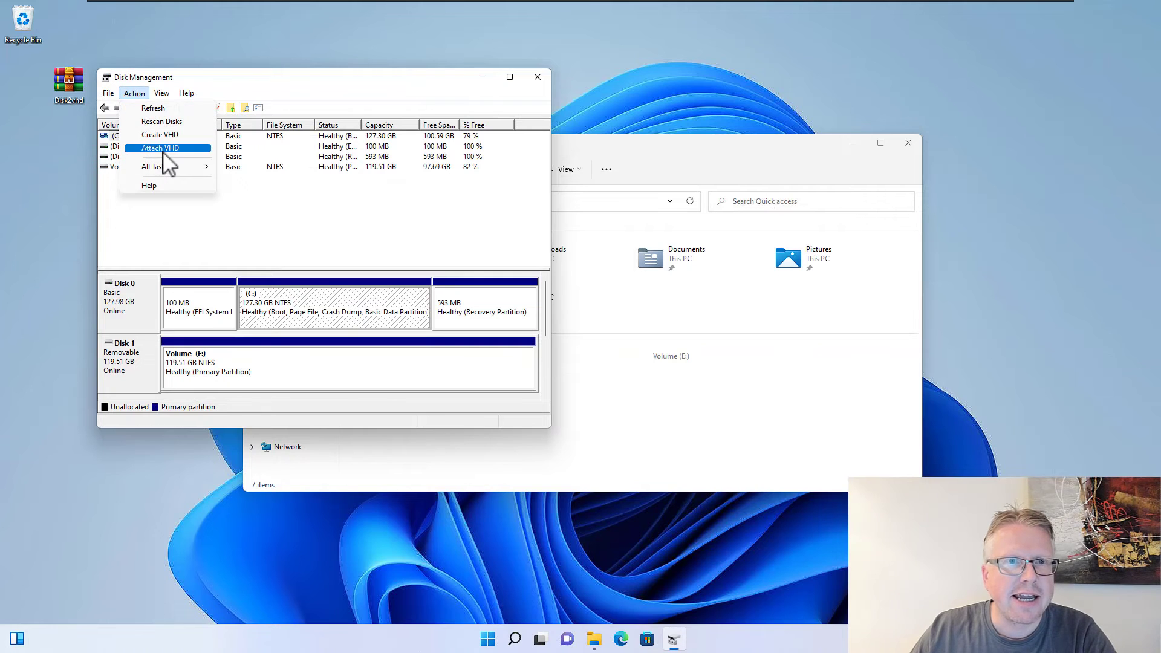
left_click(158, 148)
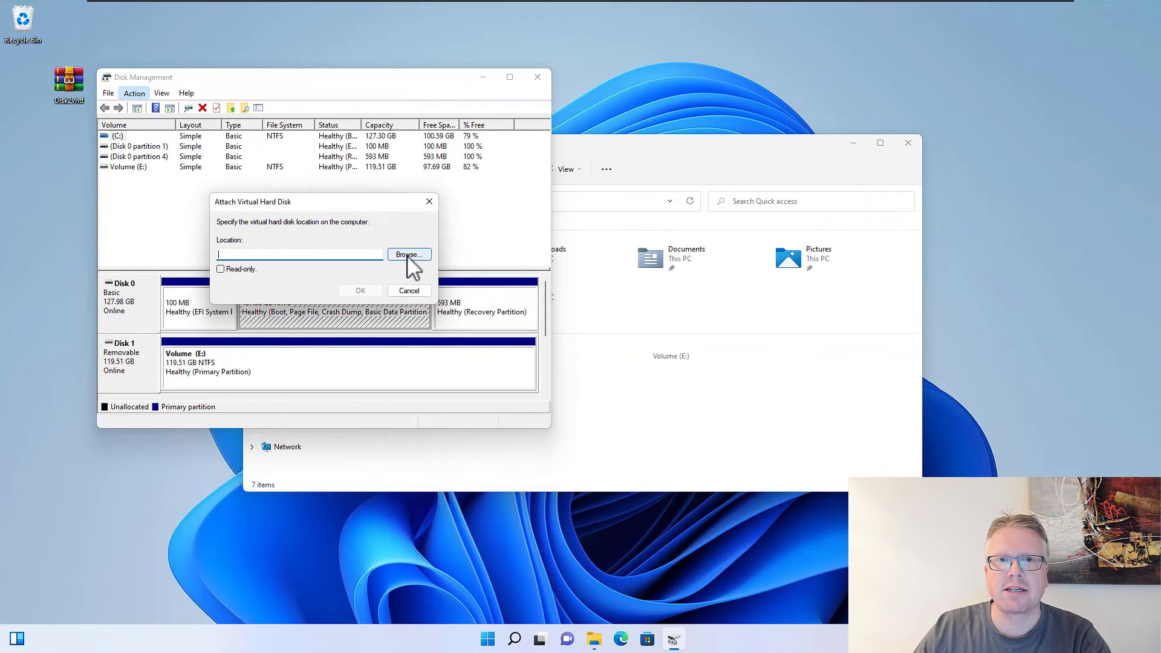
left_click(408, 254)
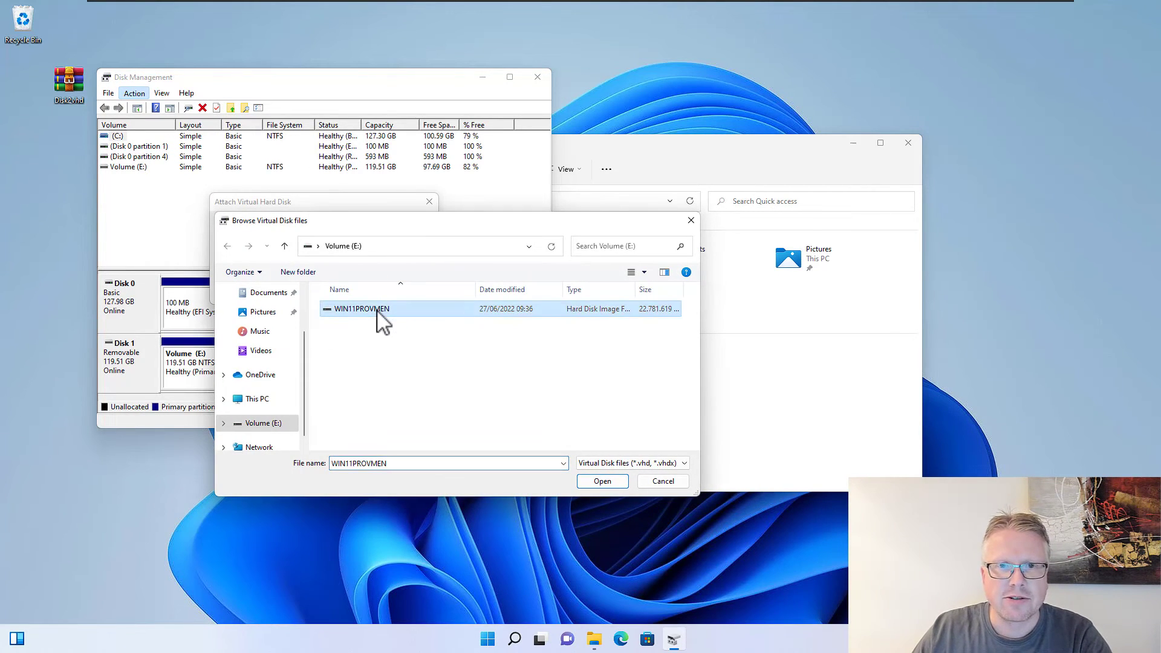
left_click(603, 481)
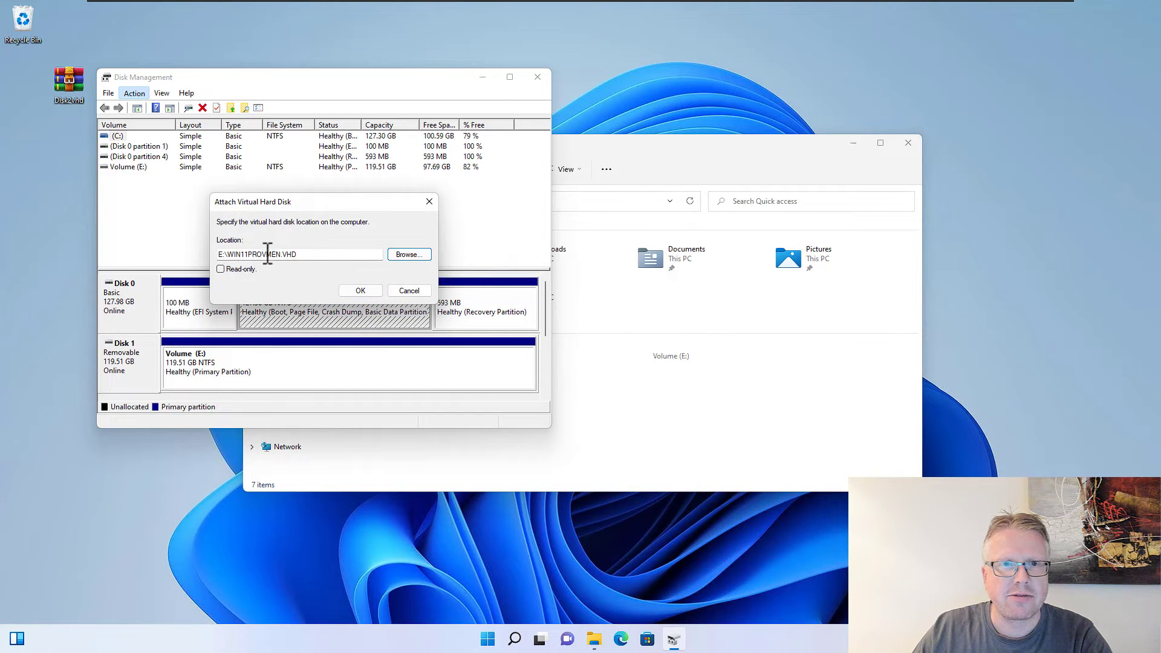
left_click(359, 291)
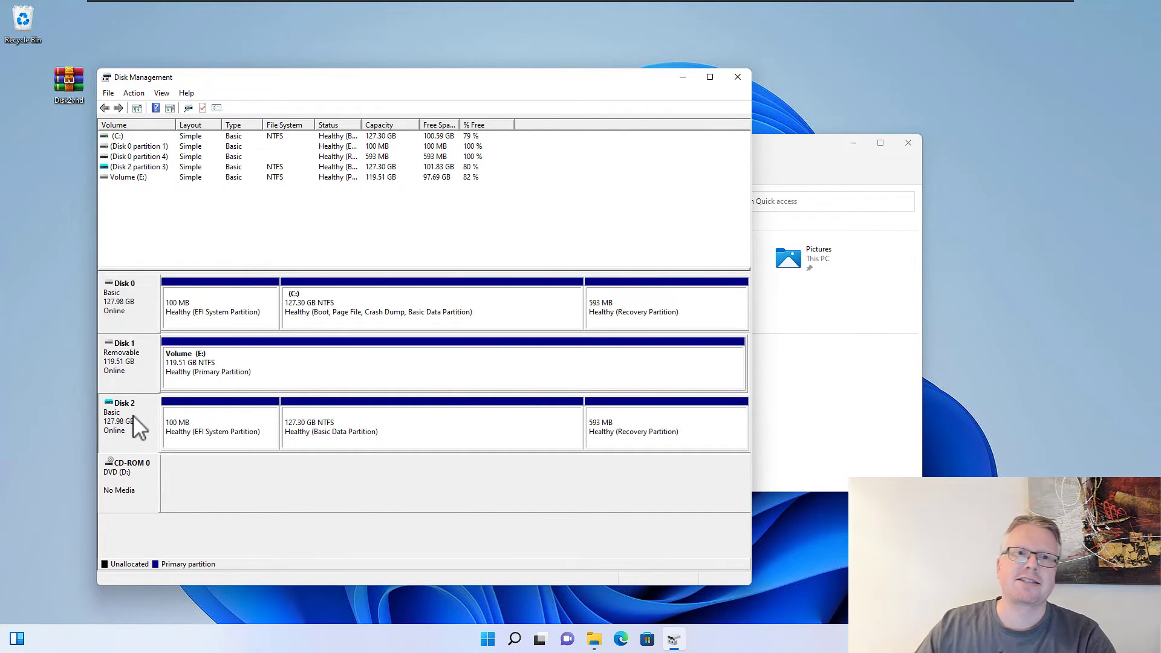
mouse_move(152, 430)
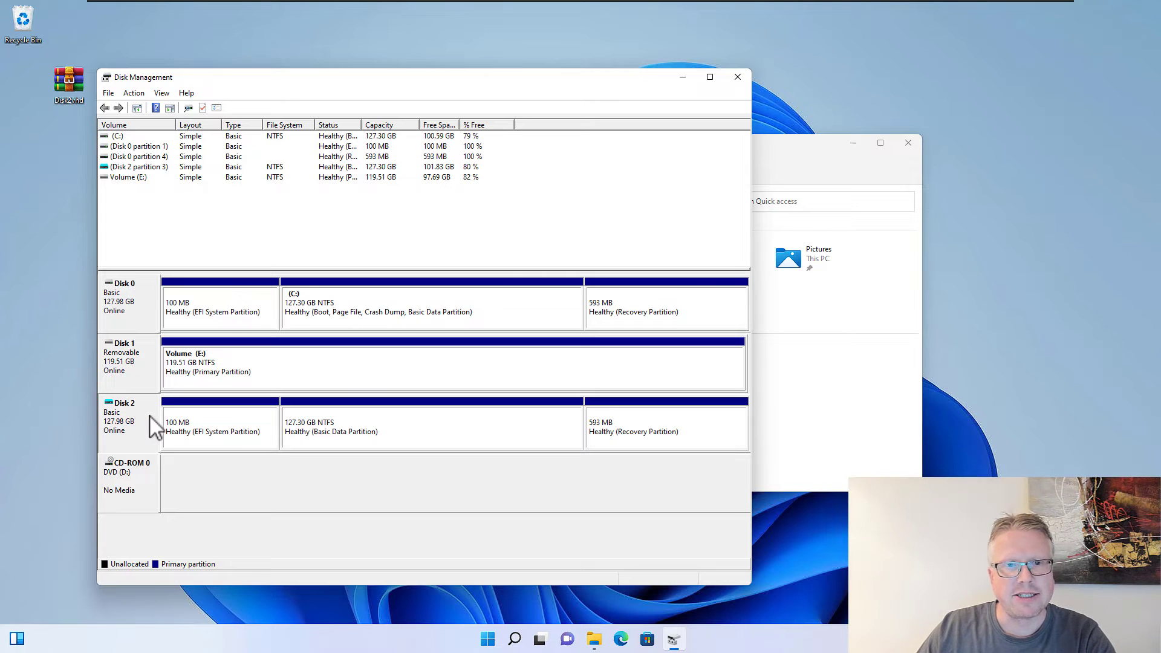
mouse_move(411, 441)
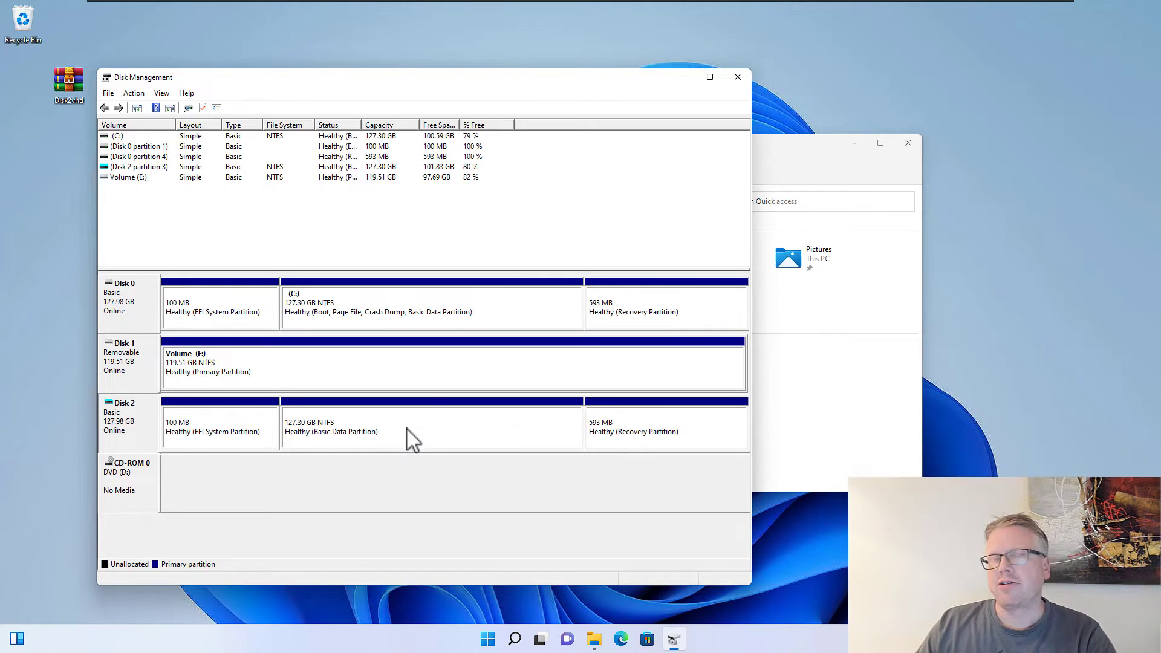
Add drive letter F to Disk 2's 127.30 GB partition via Change Drive Letter and Paths
right_click(411, 428)
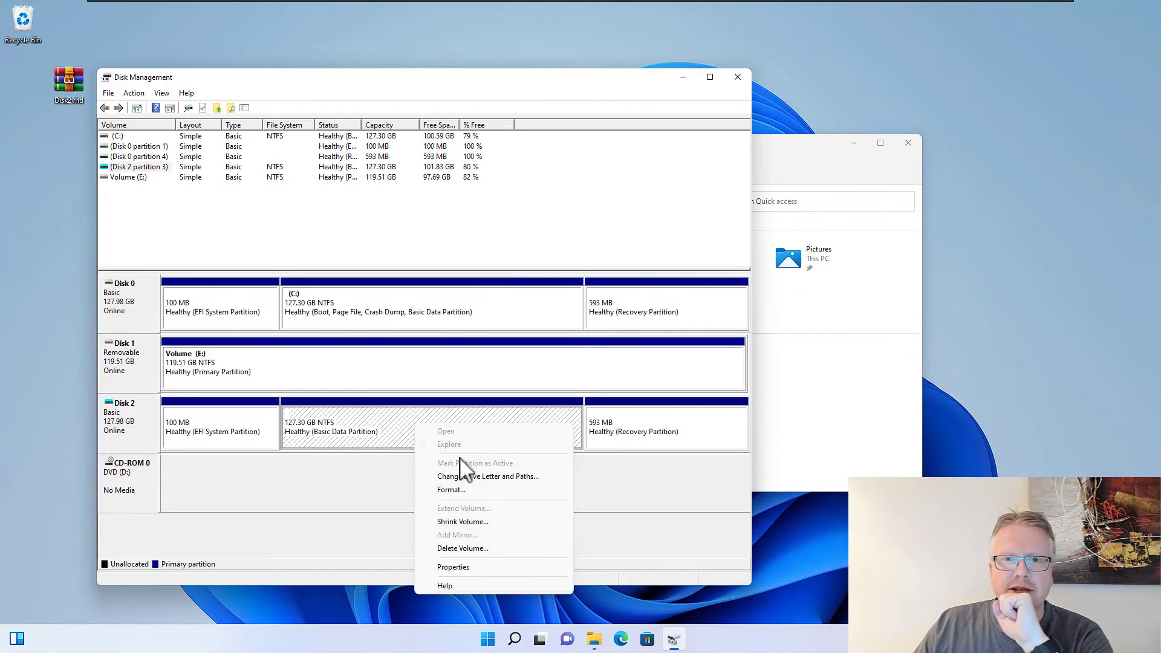
left_click(488, 476)
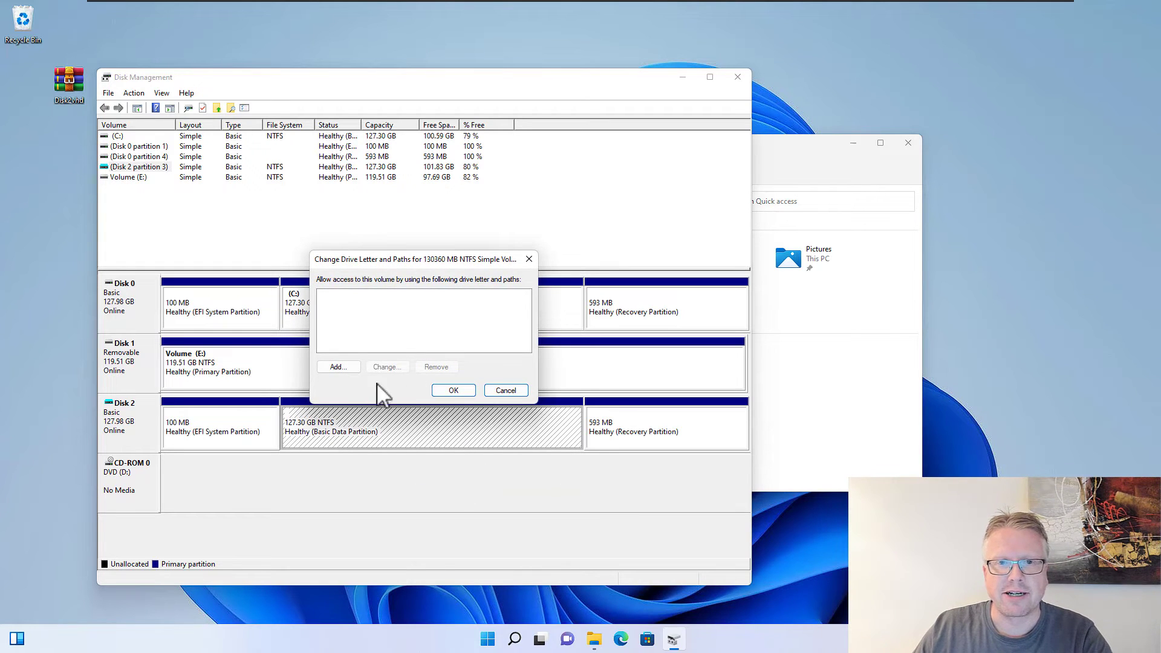
left_click(338, 366)
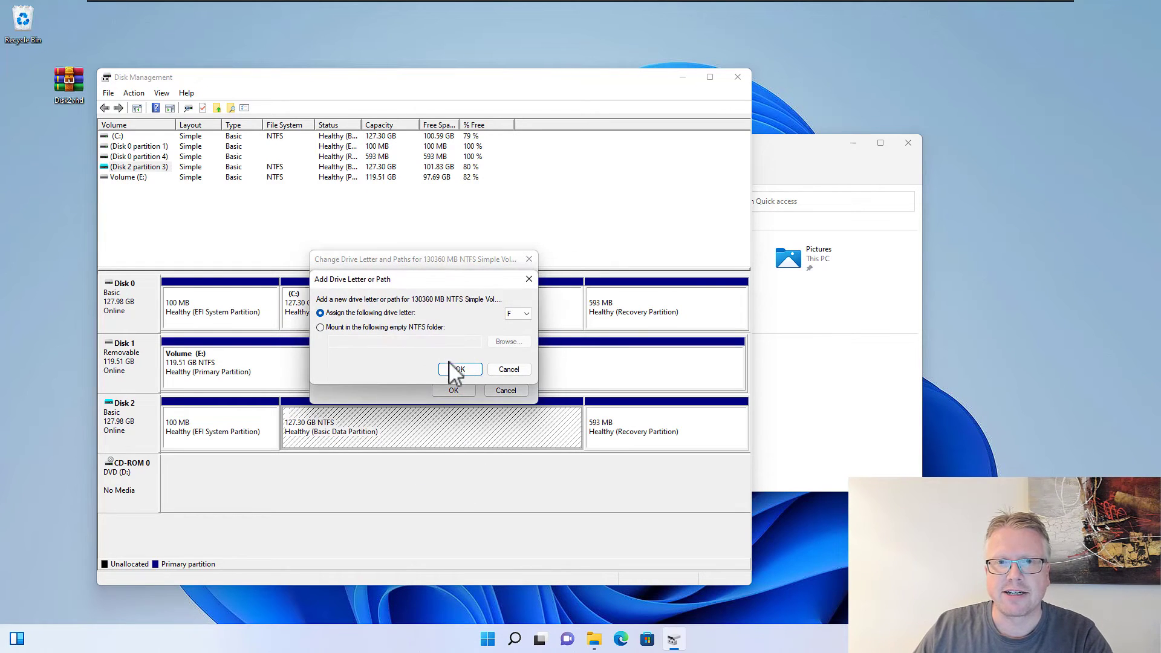
left_click(460, 369)
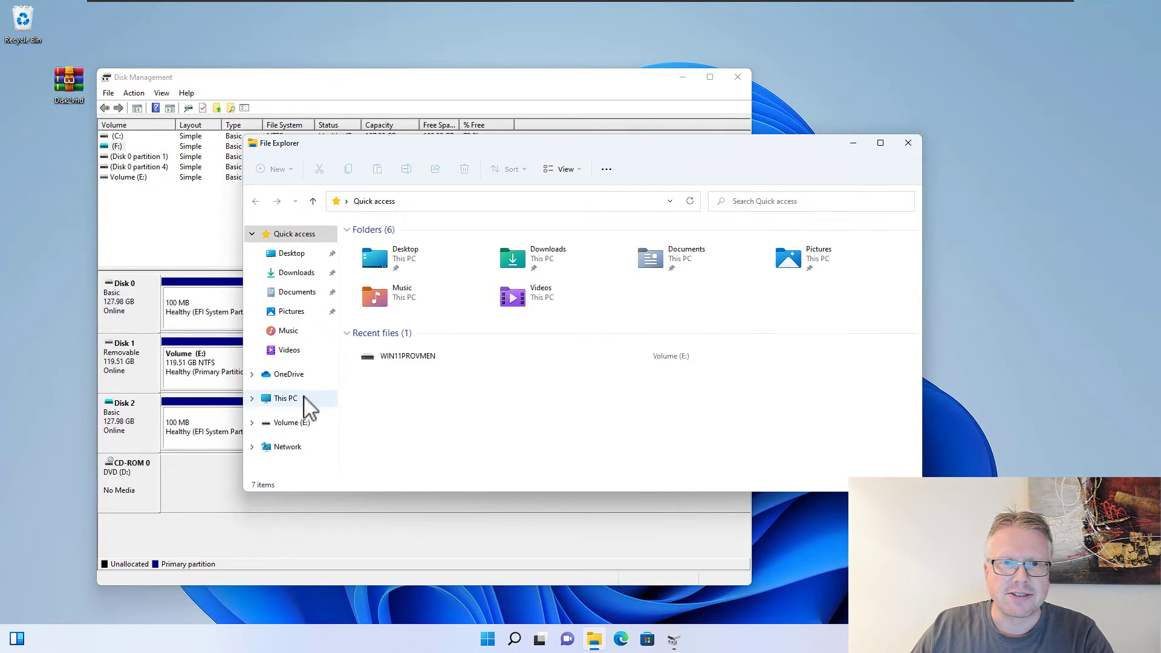
Browse This PC and open Local Disk (F:)
left_click(285, 399)
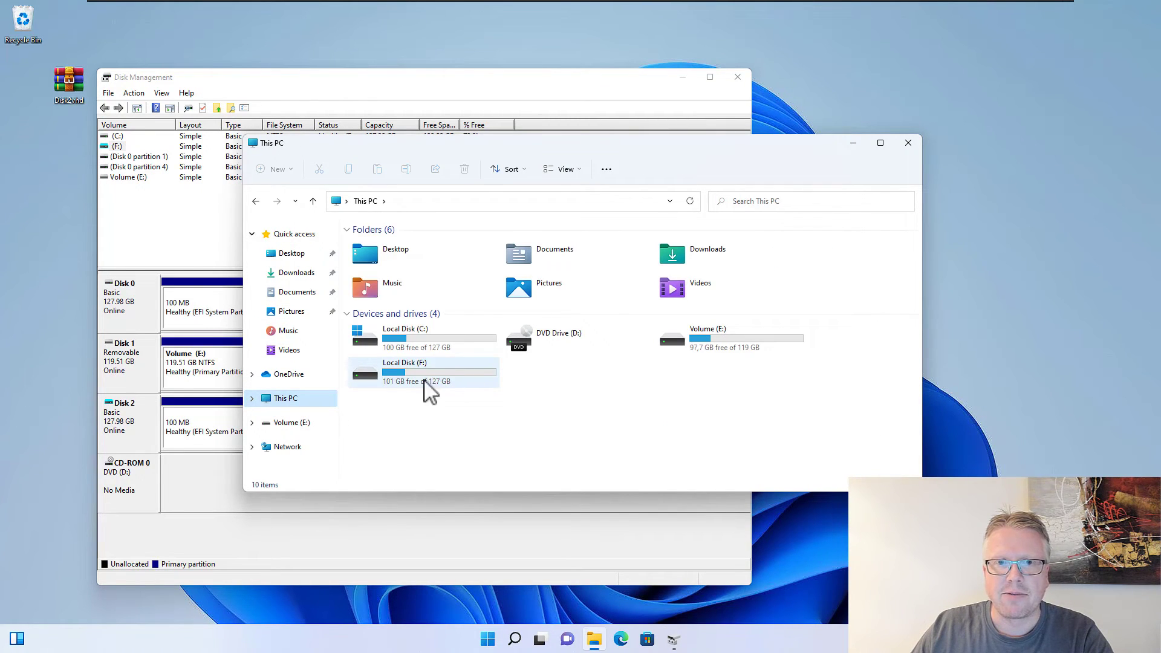
left_click(415, 372)
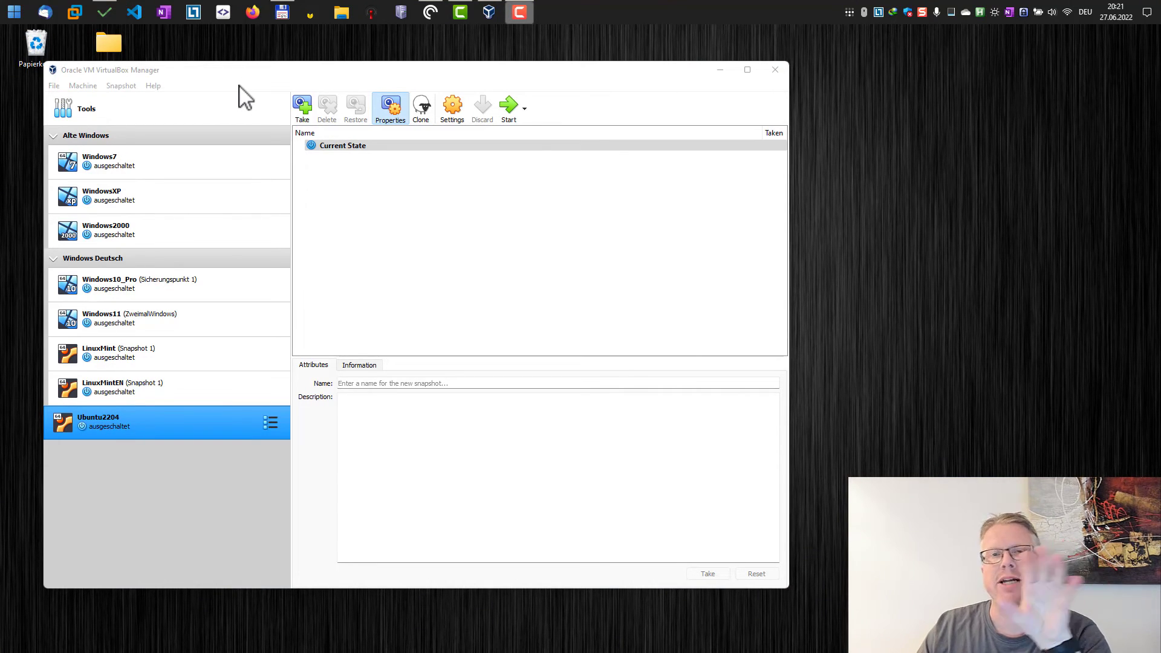
mouse_move(222, 67)
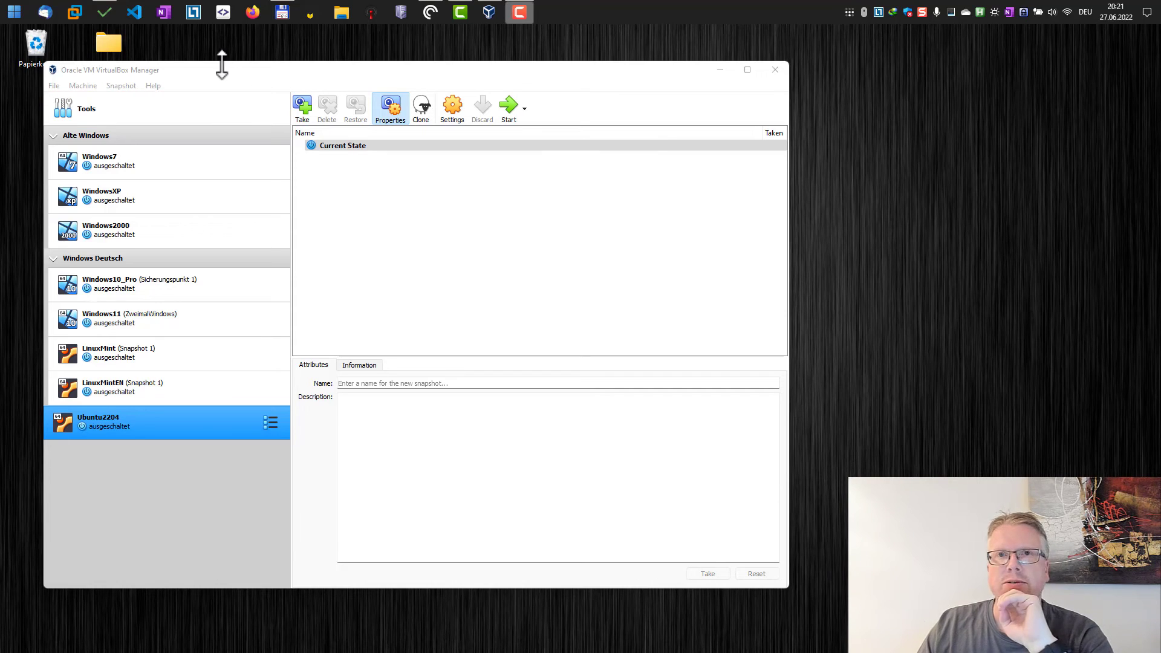
Start a new VM named Windows11_test with 8096 MB memory using an existing disk
left_click(83, 85)
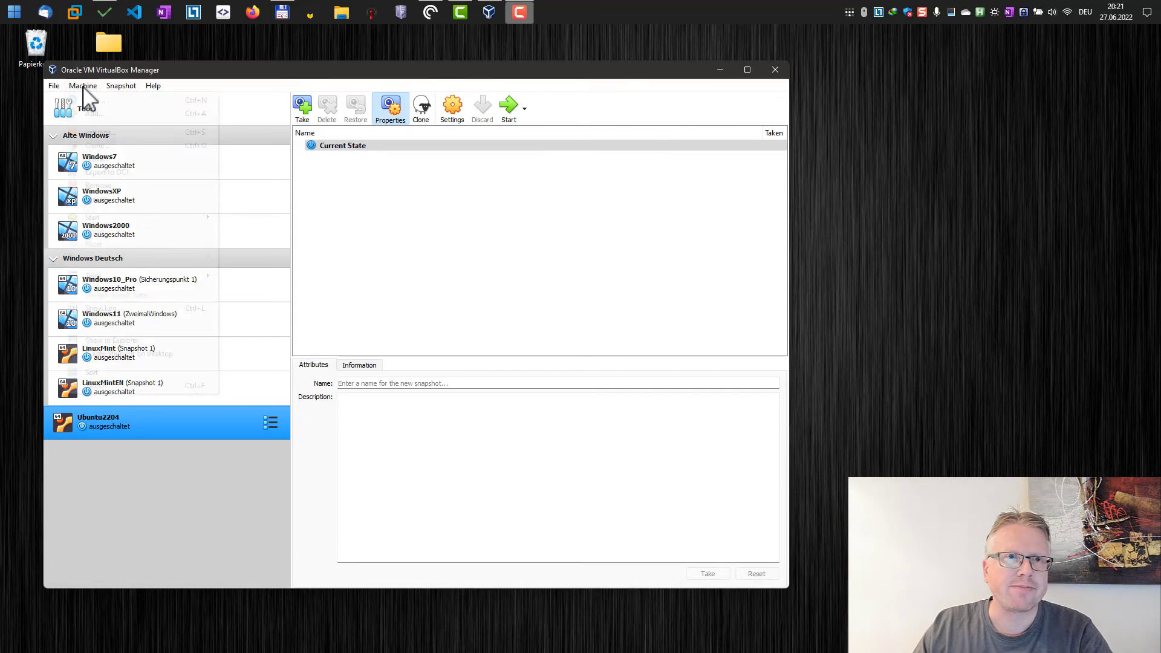
left_click(82, 85)
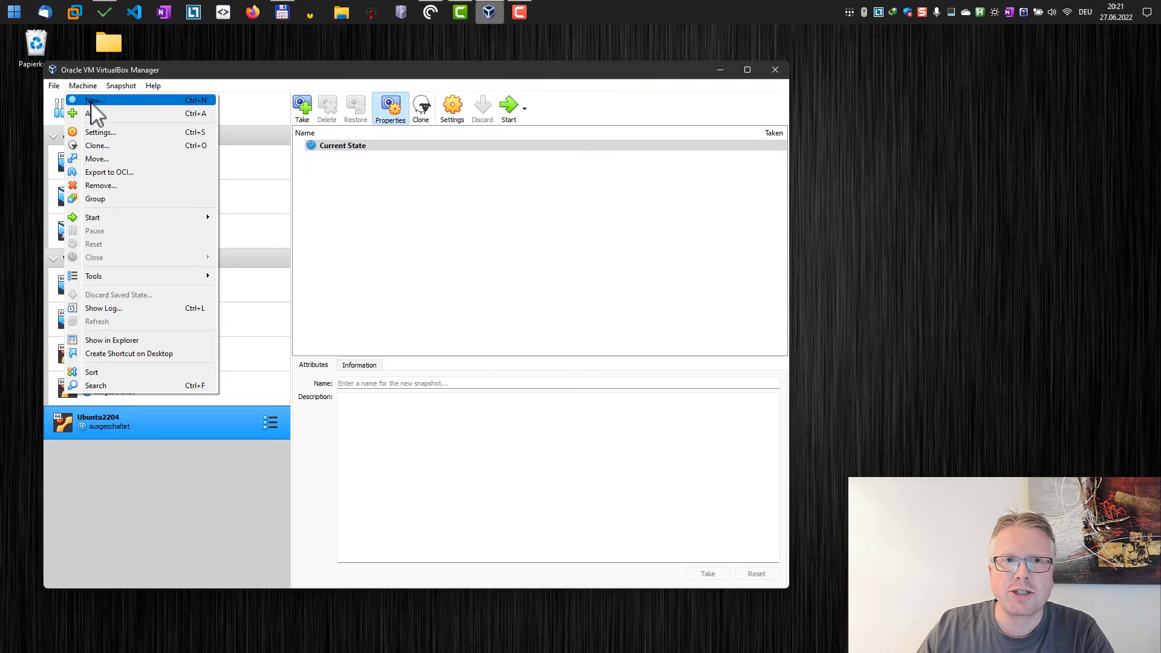
left_click(95, 100)
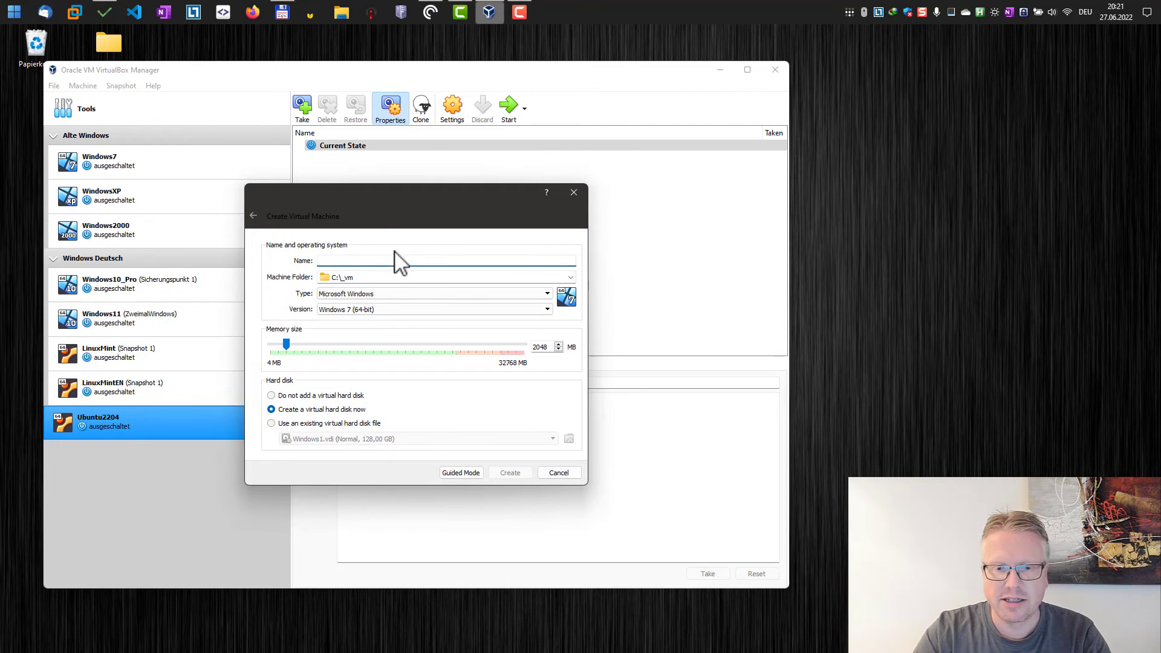
type("Windows111_test")
left_click(547, 347)
type("8096")
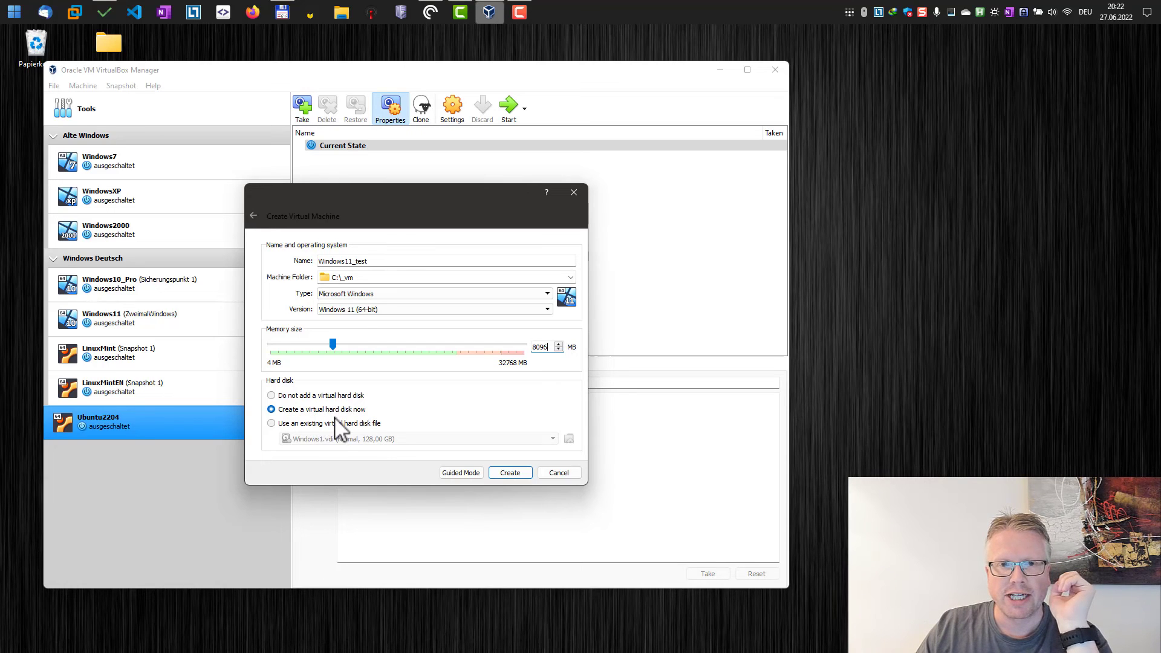
left_click(271, 423)
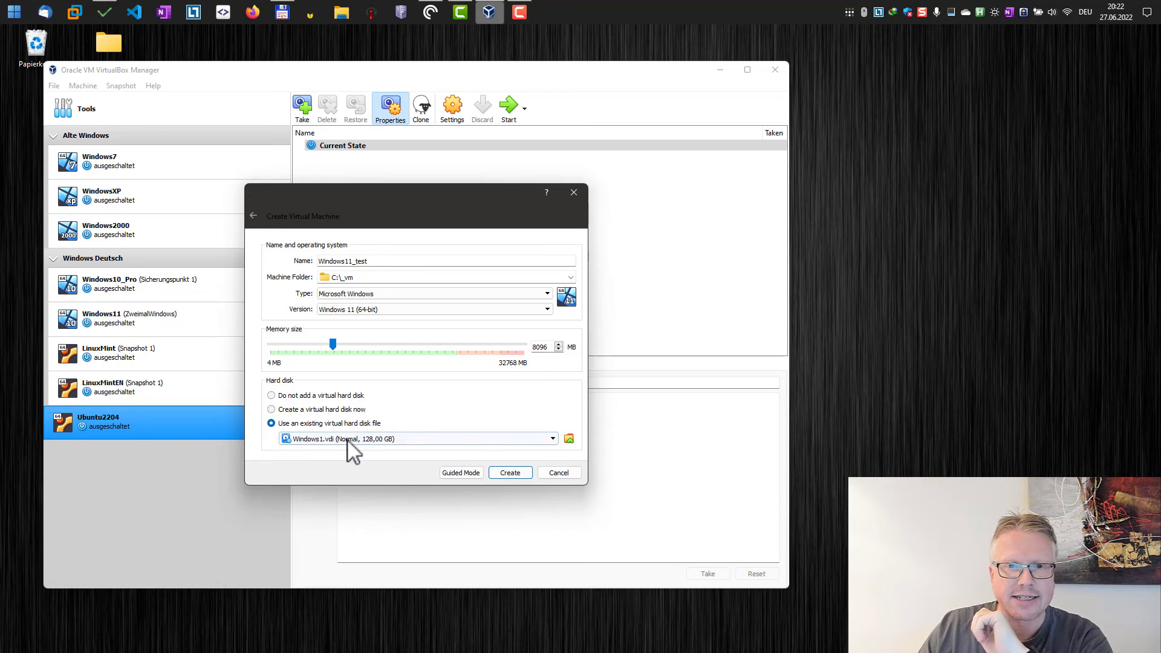
left_click(569, 439)
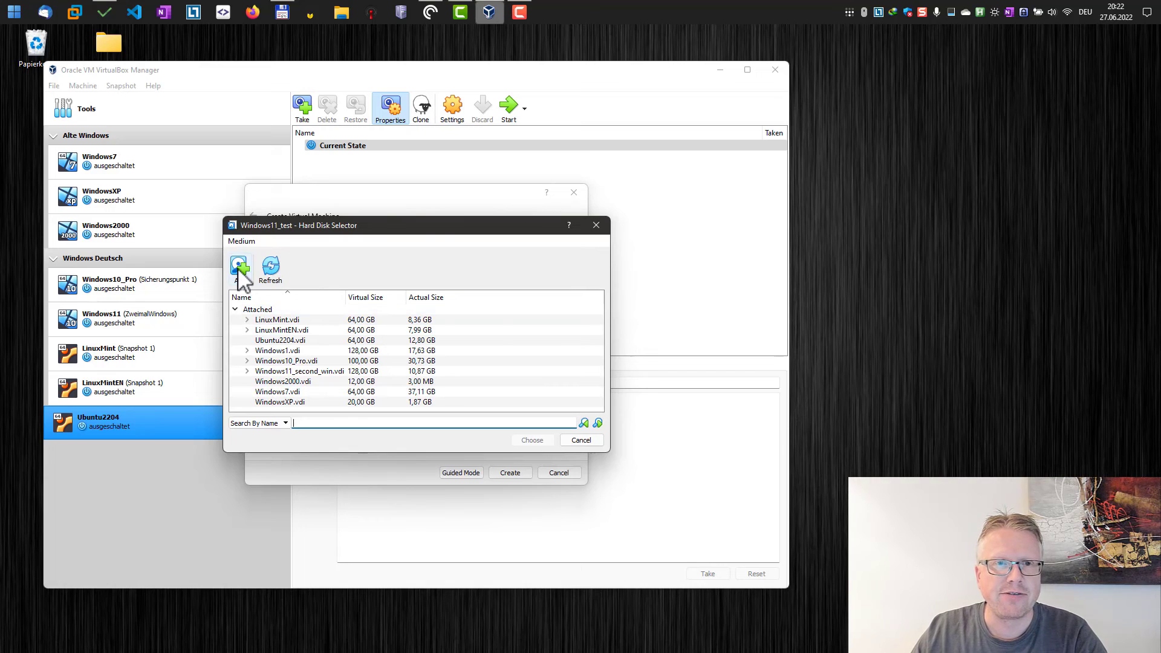
Add WINDOWS11VMPRO.VHD as the disk, create Windows11_test, and start it
left_click(240, 268)
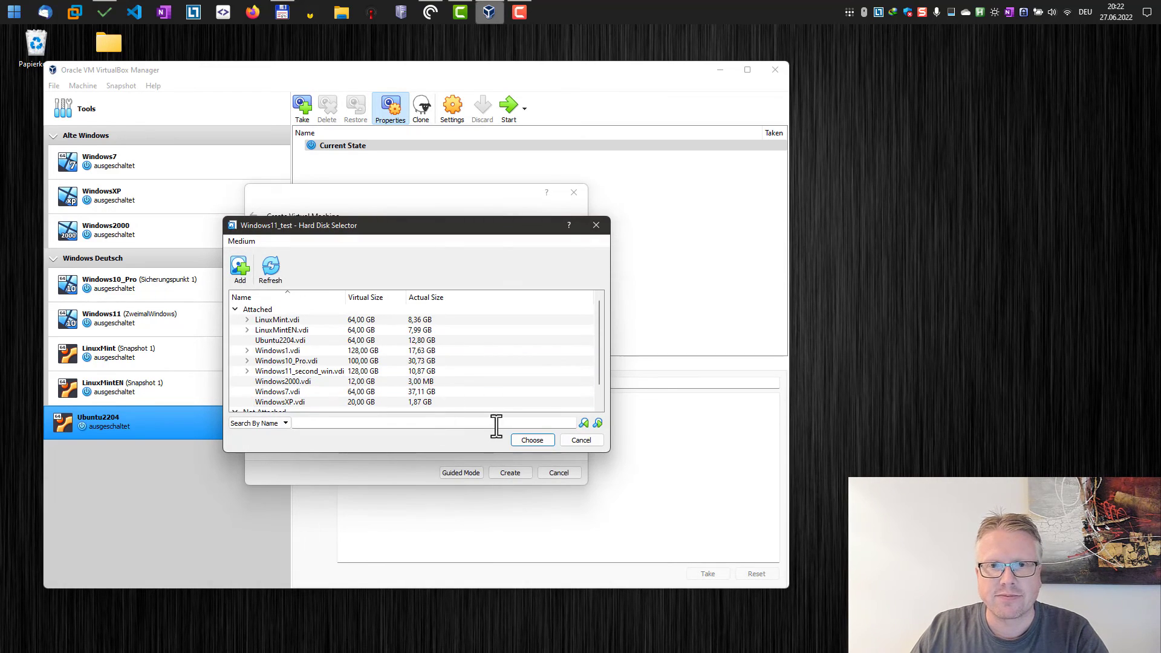
left_click(532, 439)
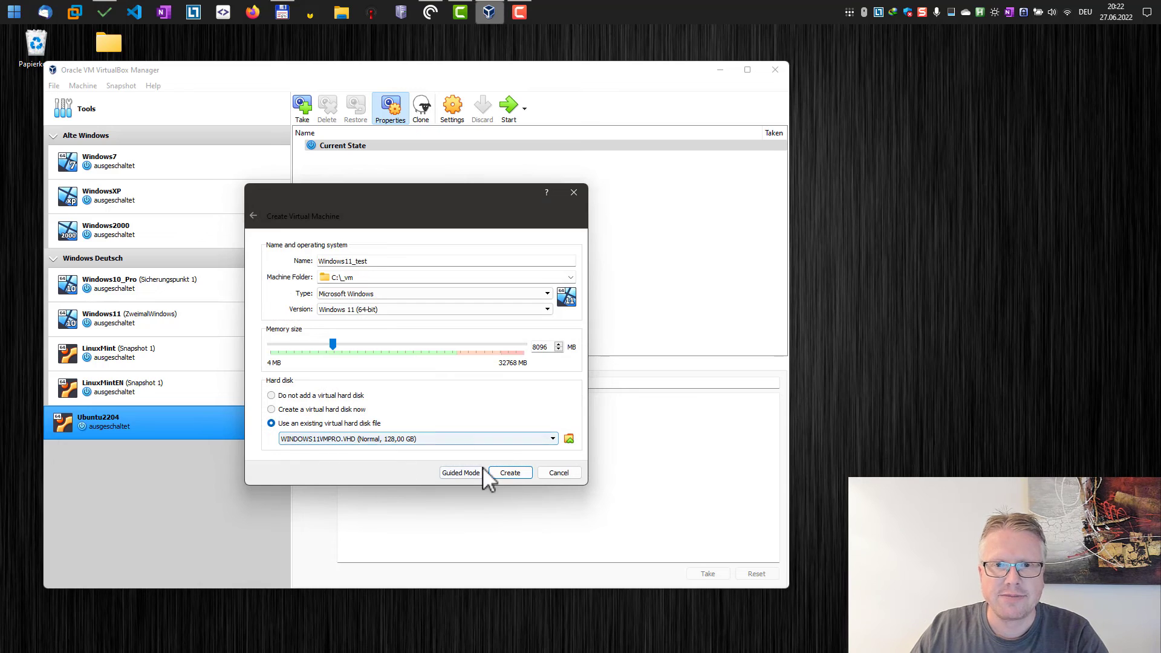
left_click(510, 473)
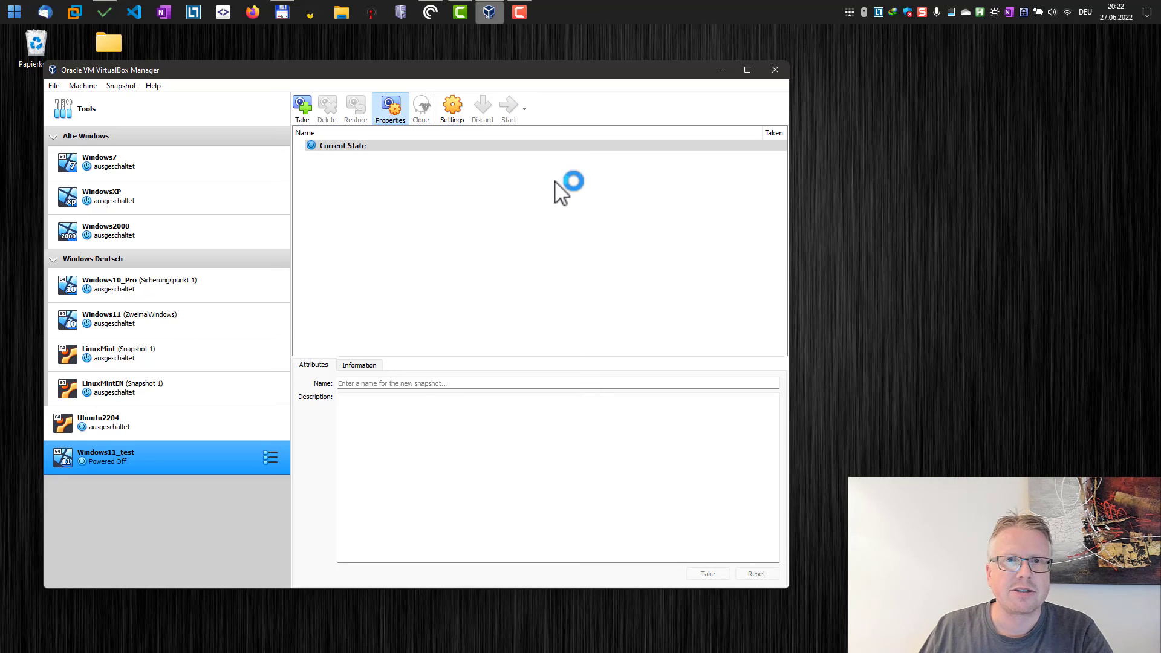
left_click(508, 108)
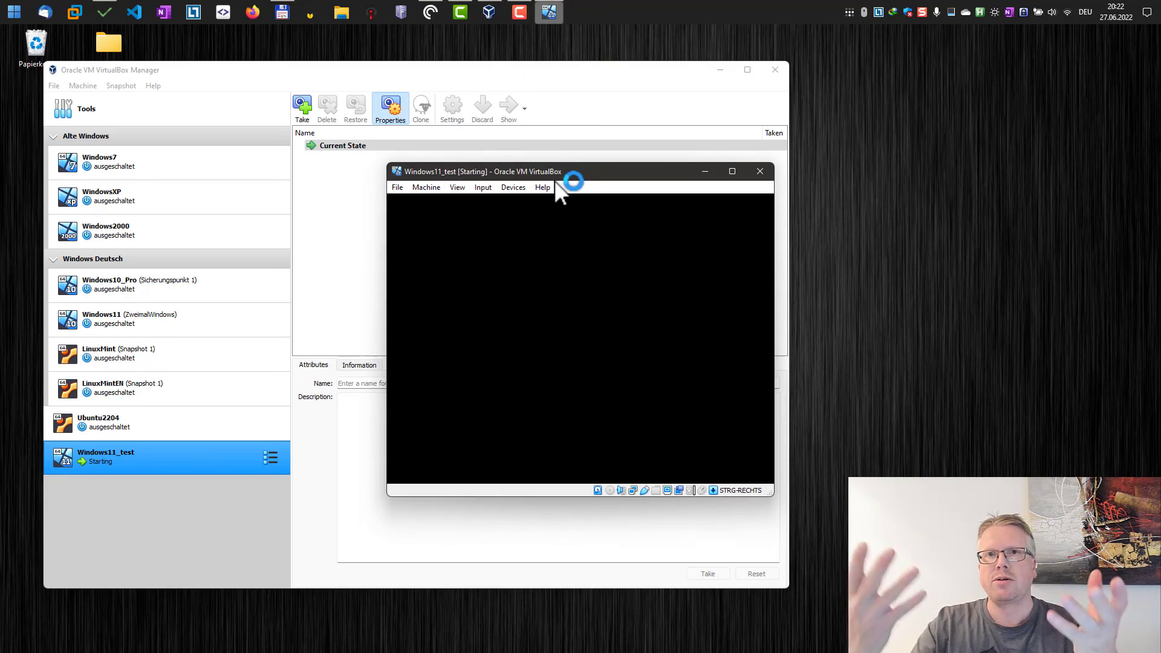